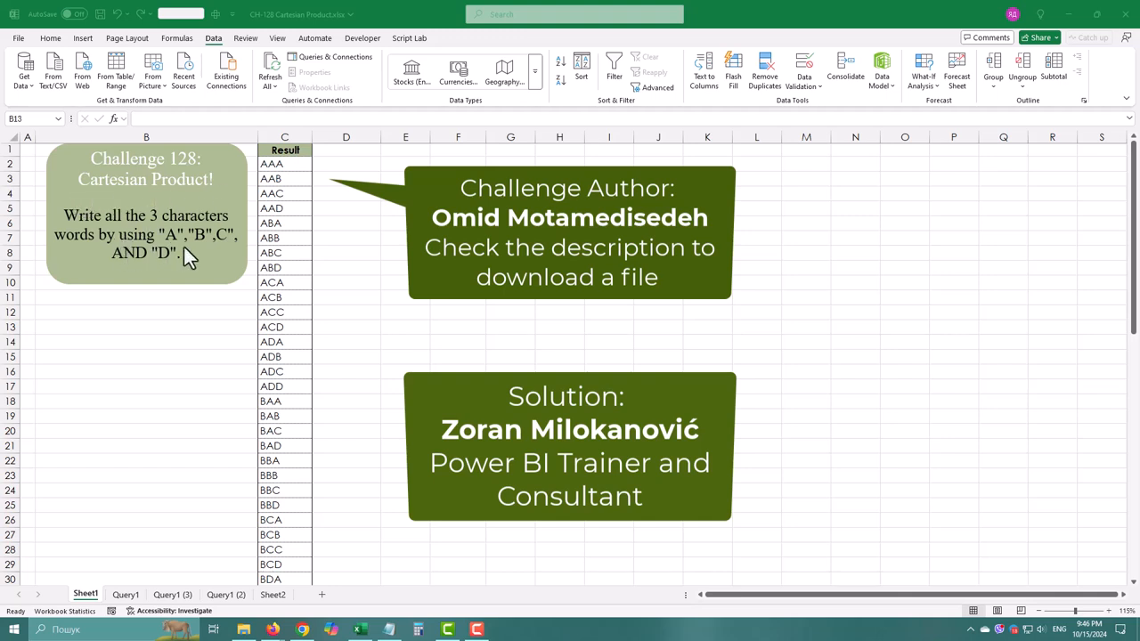
pyautogui.moveTo(241, 220)
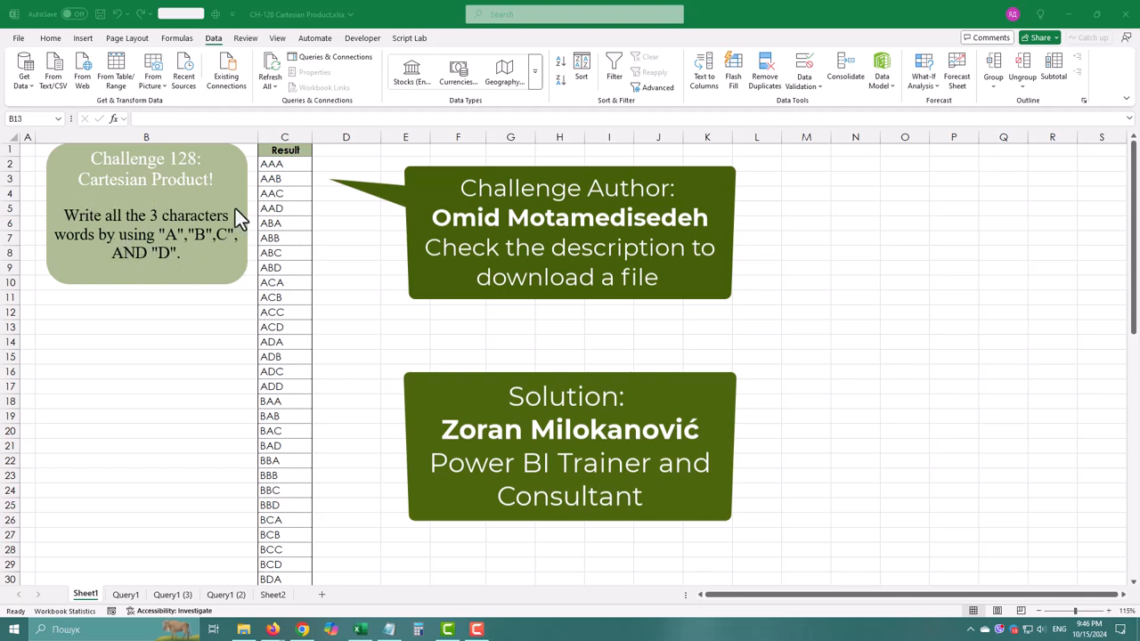
# Step: Check the expected results list, then create a new blank query, Query2, in Power Query Editor
pyautogui.click(285, 164)
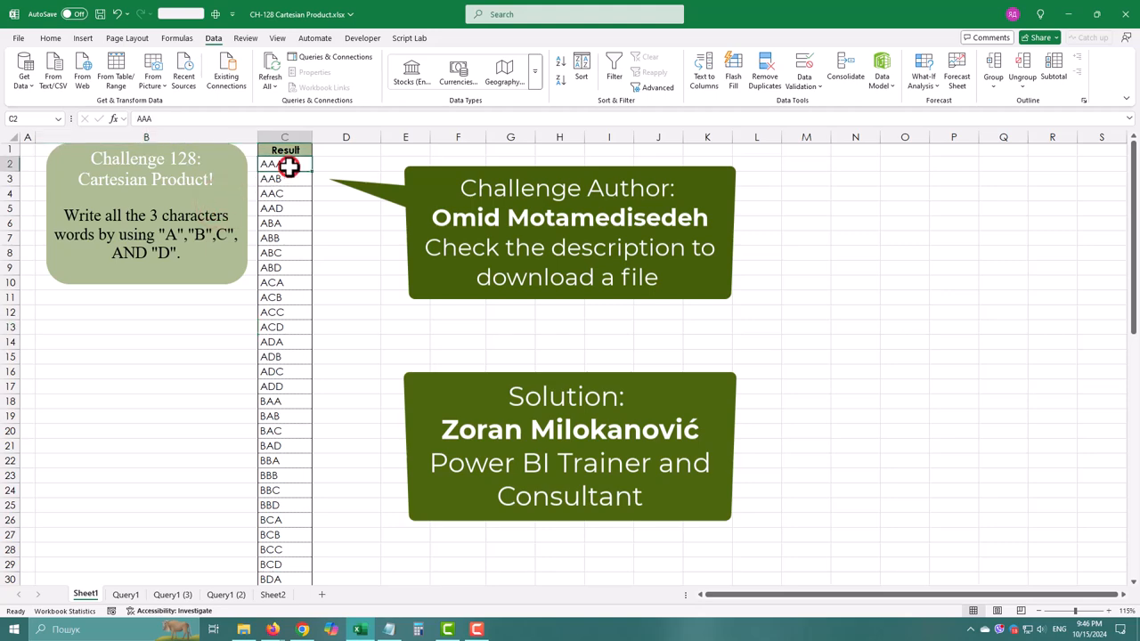
pyautogui.scroll(-3)
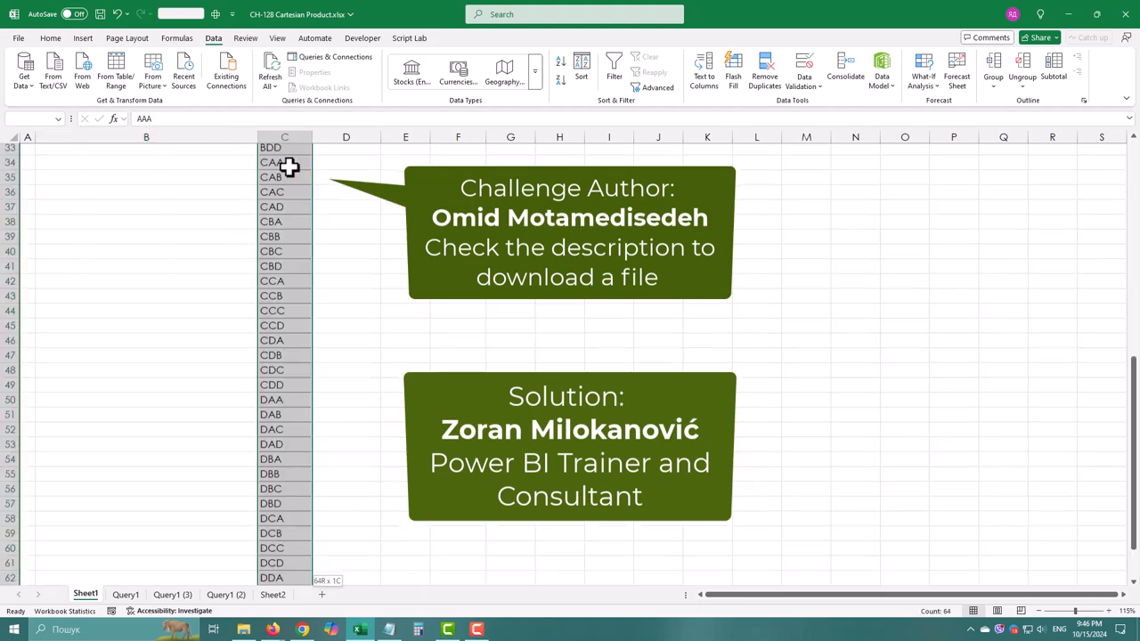
pyautogui.scroll(-3)
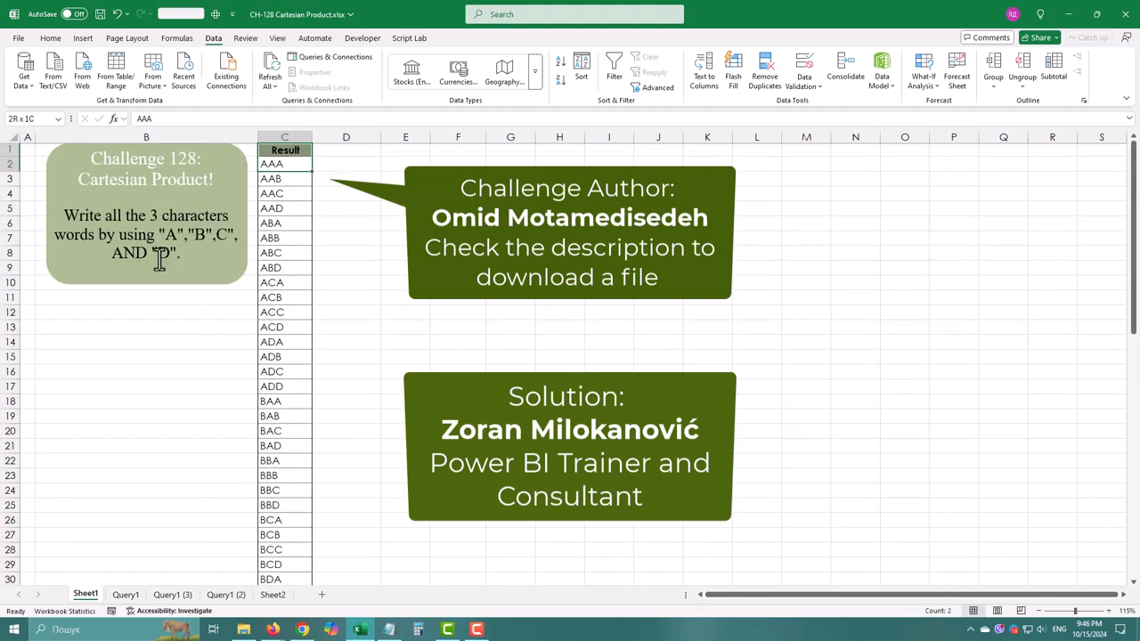
pyautogui.click(24, 72)
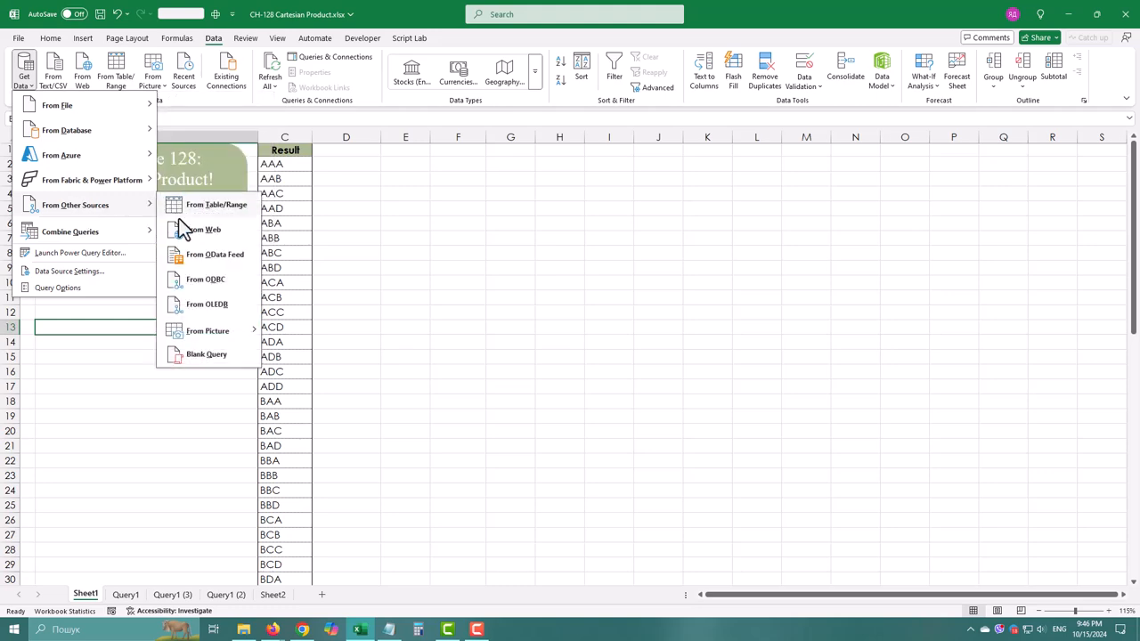
pyautogui.click(207, 354)
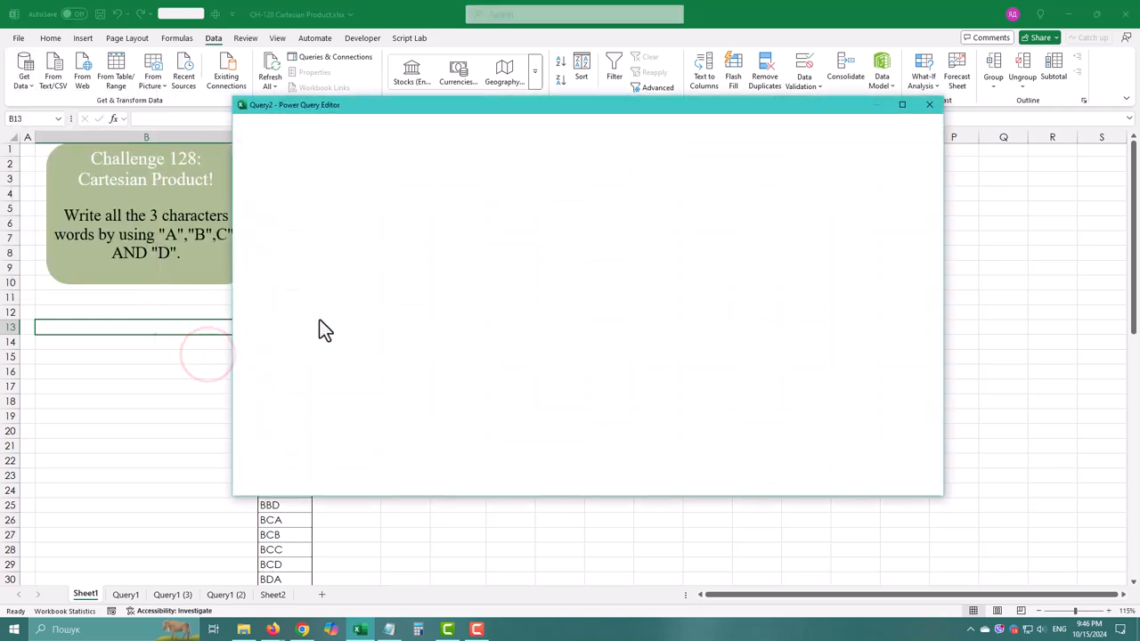
pyautogui.click(902, 104)
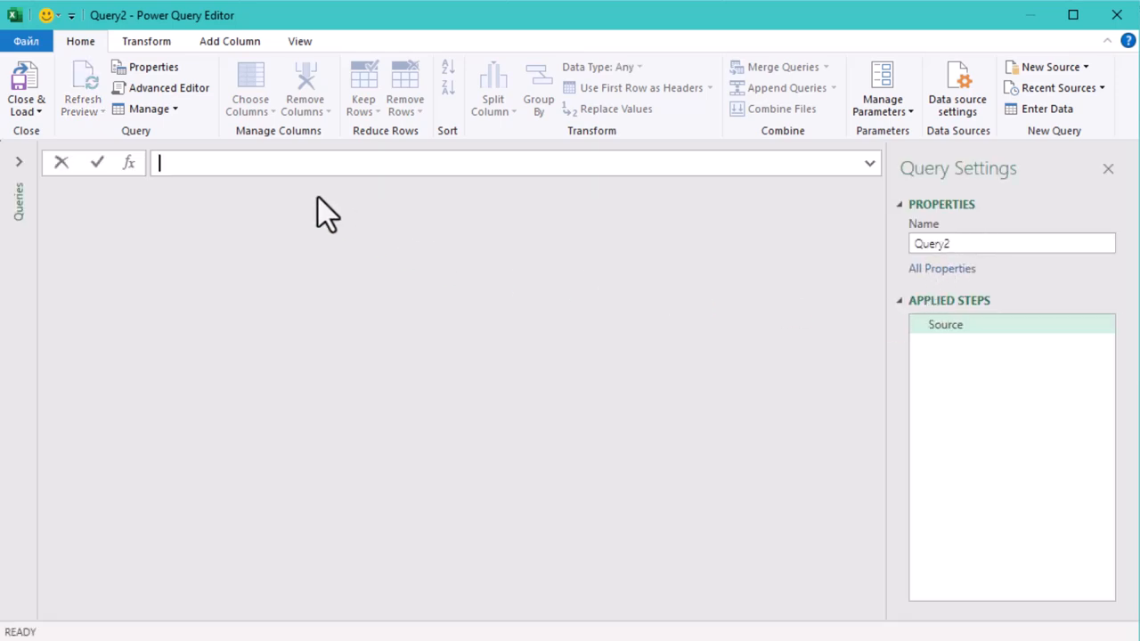
pyautogui.moveTo(183, 178)
pyautogui.write('= {"A".."Z"}')
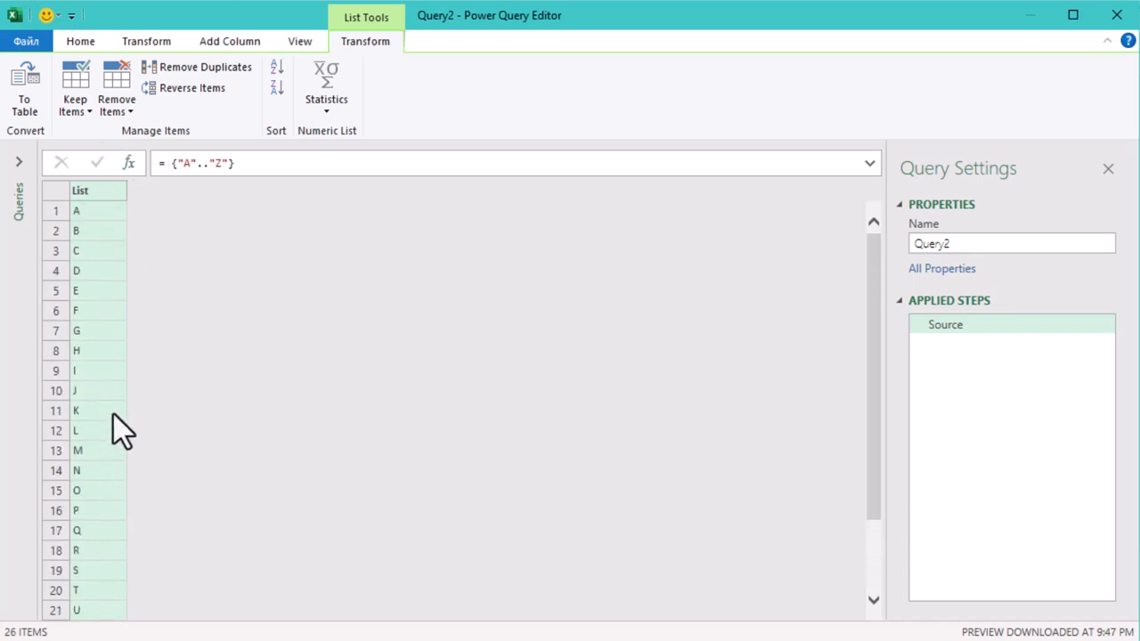
# Step: Change the range's end letter from Z to D so Query2 returns {"A".."D"}
pyautogui.click(219, 163)
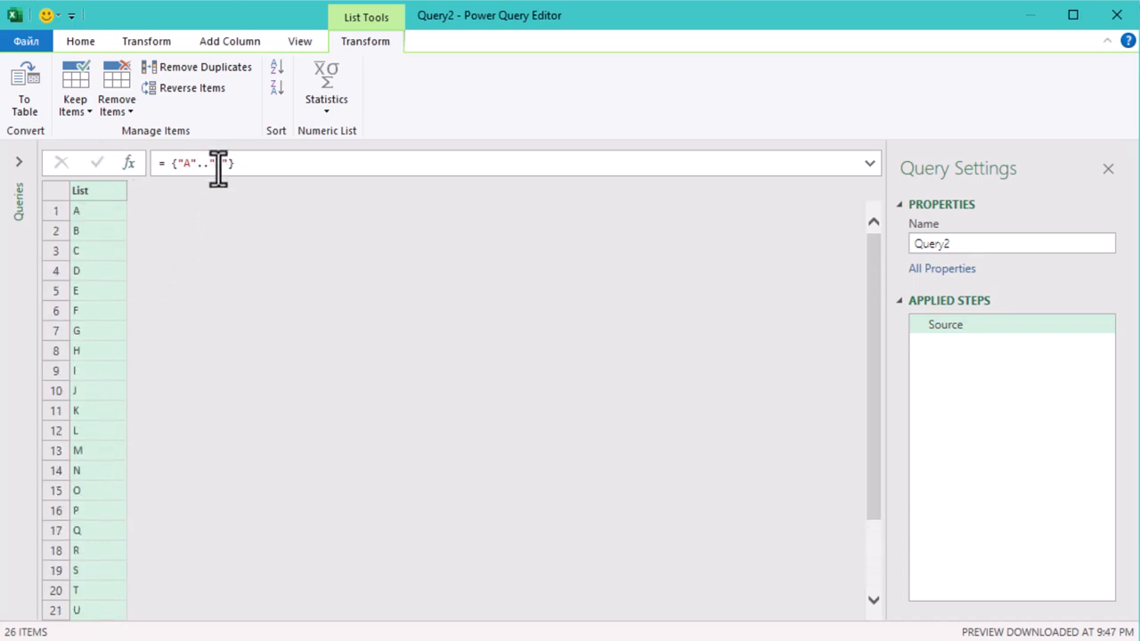
pyautogui.click(218, 163)
pyautogui.write('D')
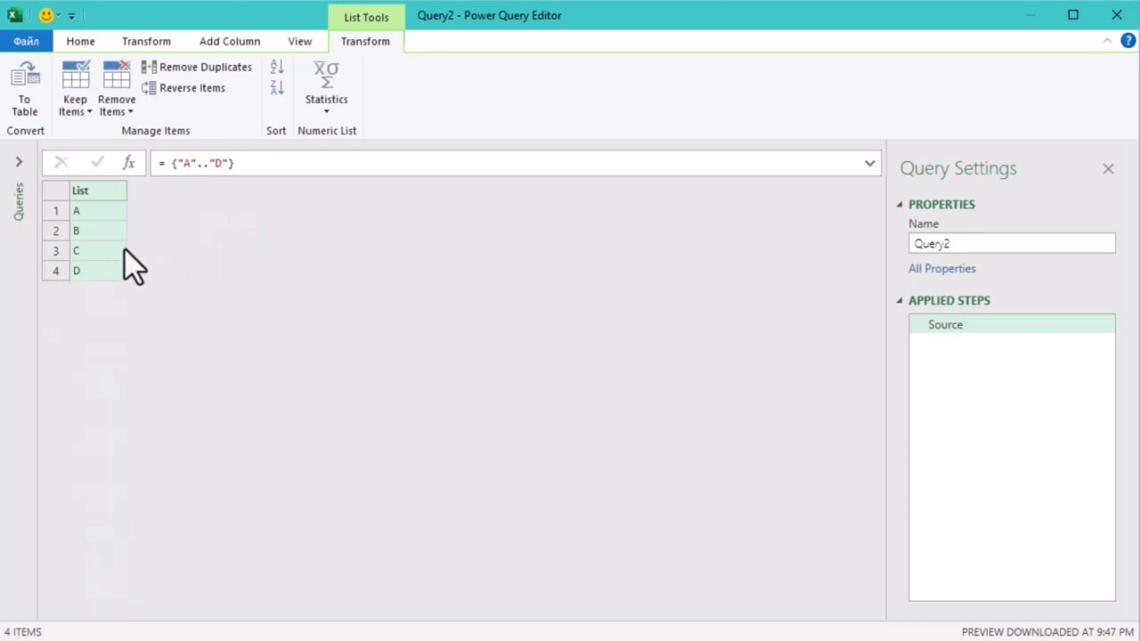
pyautogui.moveTo(85, 392)
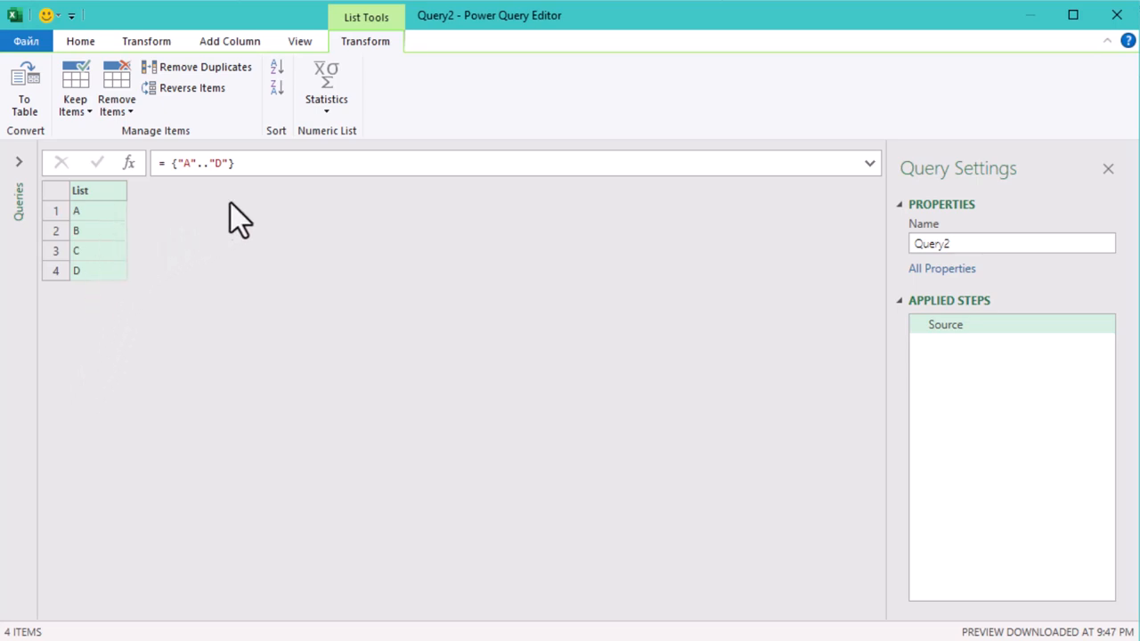
pyautogui.moveTo(641, 263)
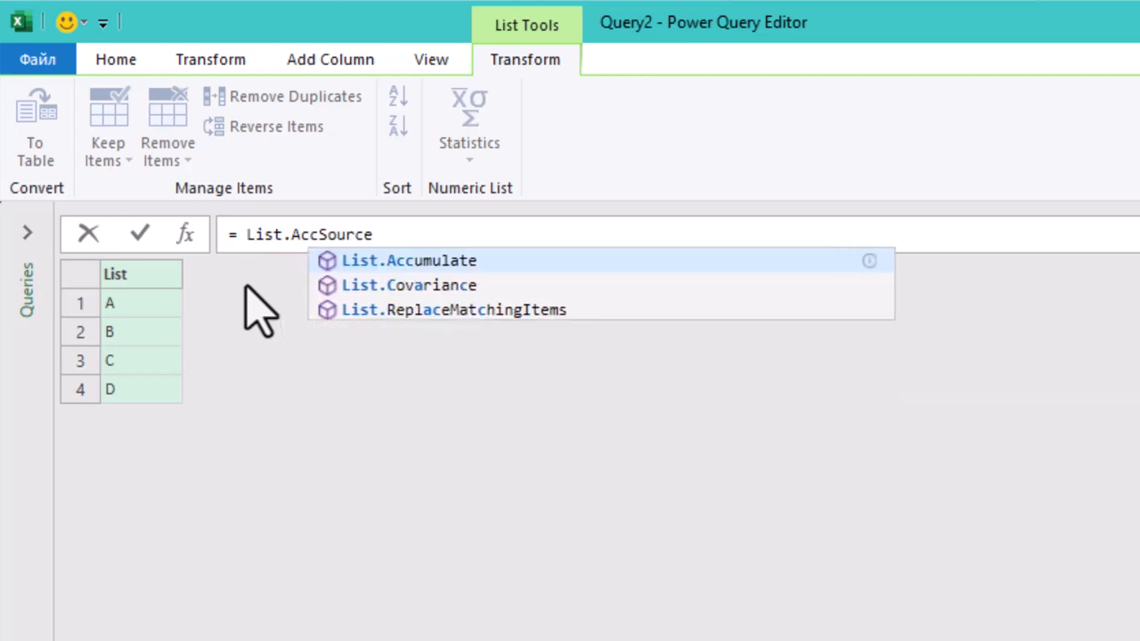
# Step: Start the step as List.Accumulate with seed {0,0} over Source and a (b,n)=> function
pyautogui.click(408, 260)
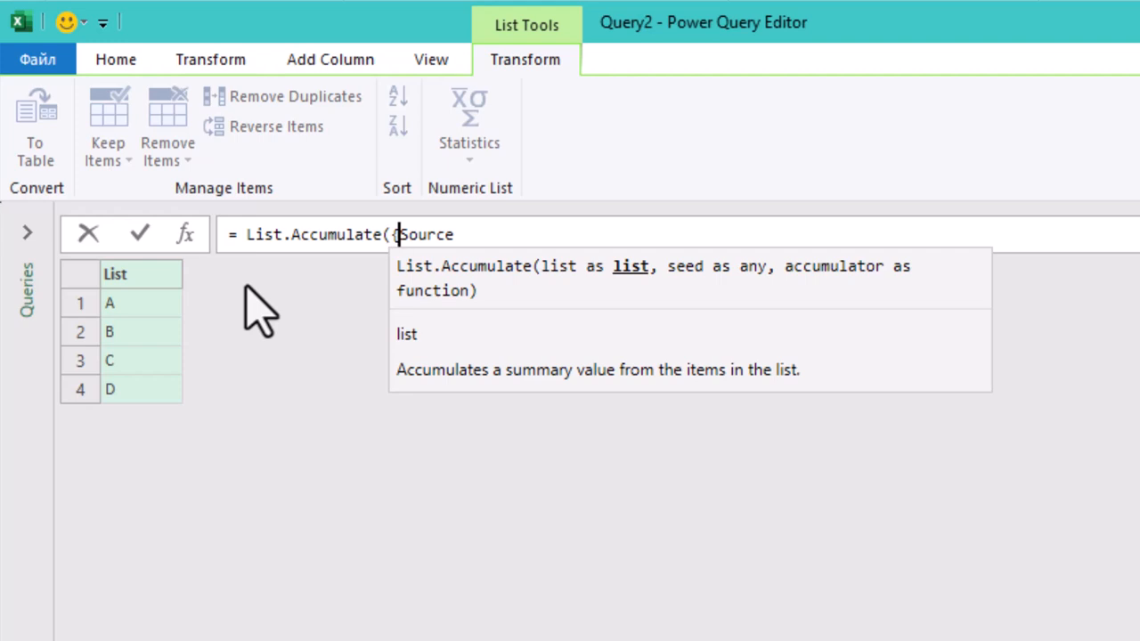
pyautogui.write('0,')
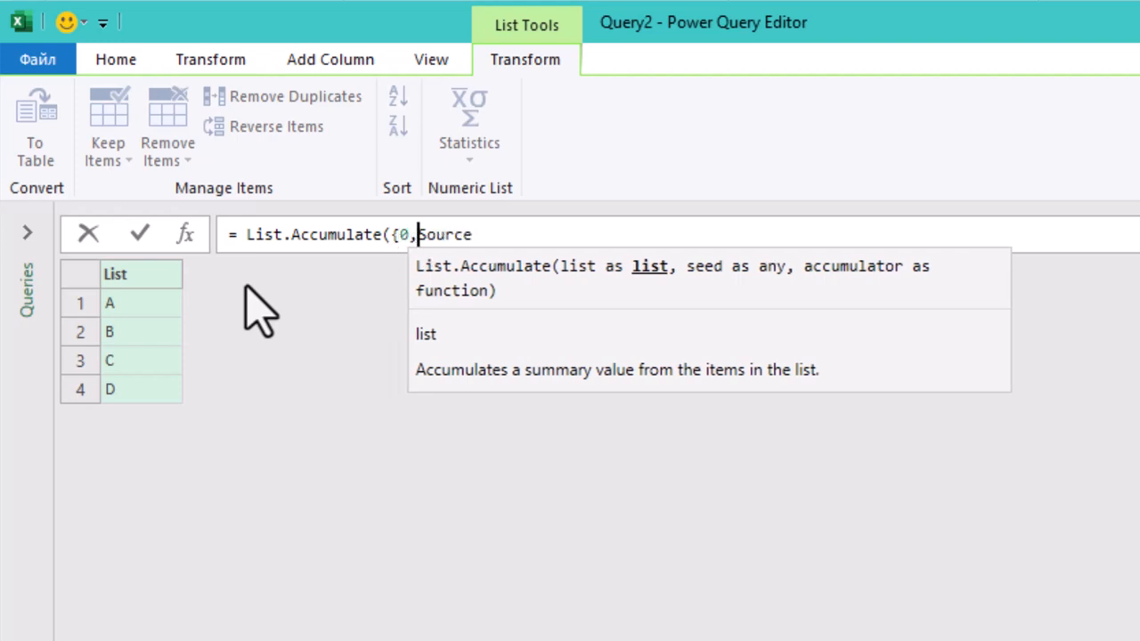
pyautogui.write('0')
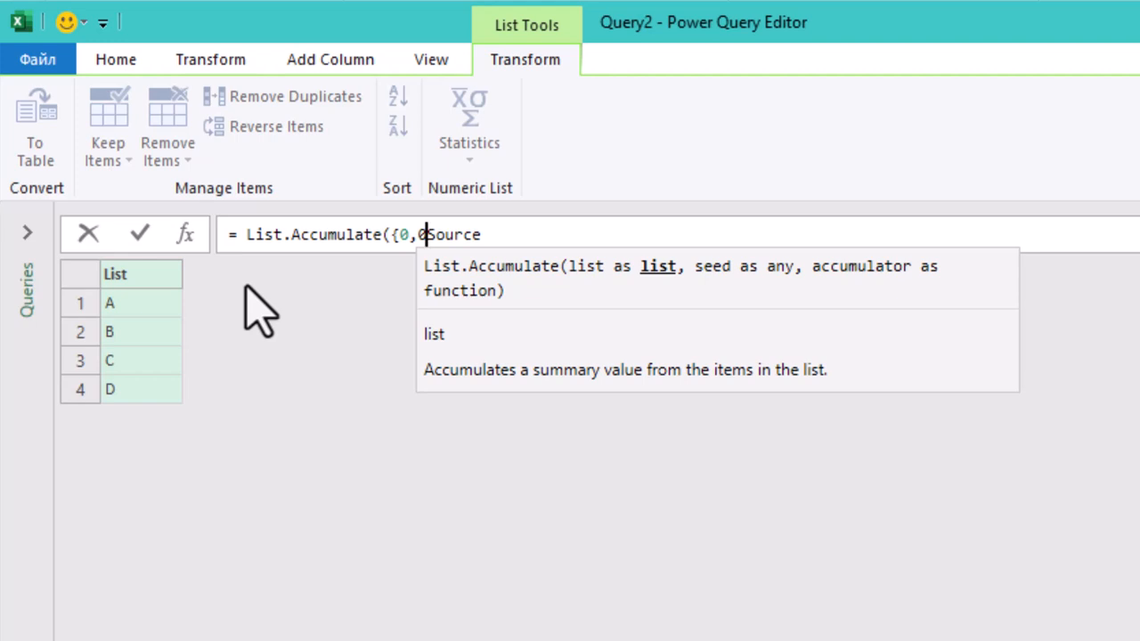
pyautogui.write('},')
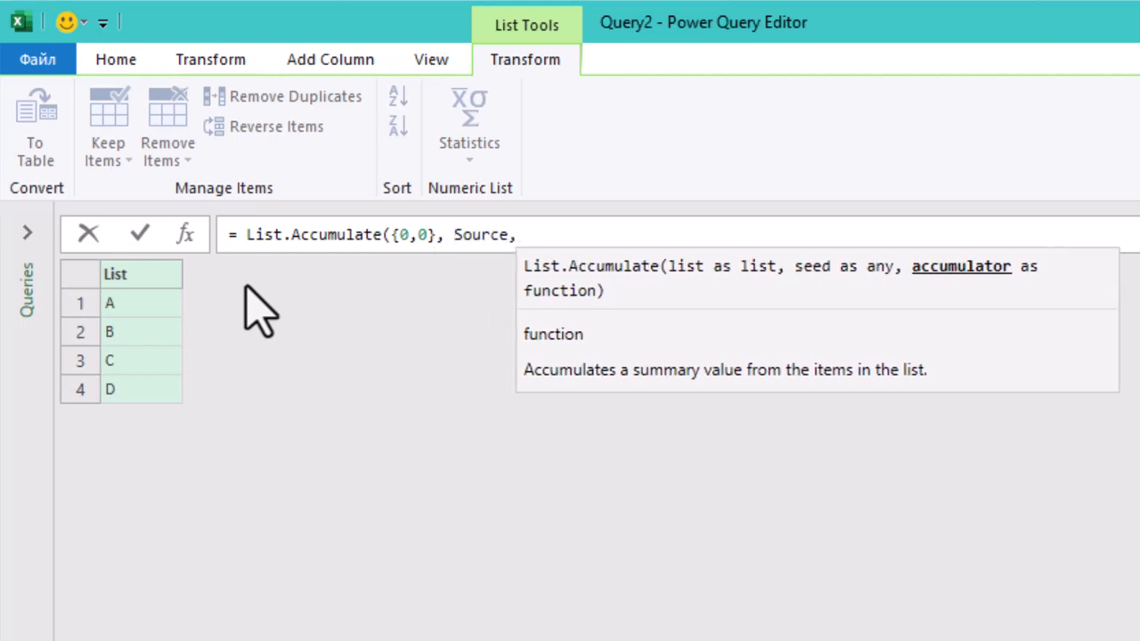
pyautogui.write('()')
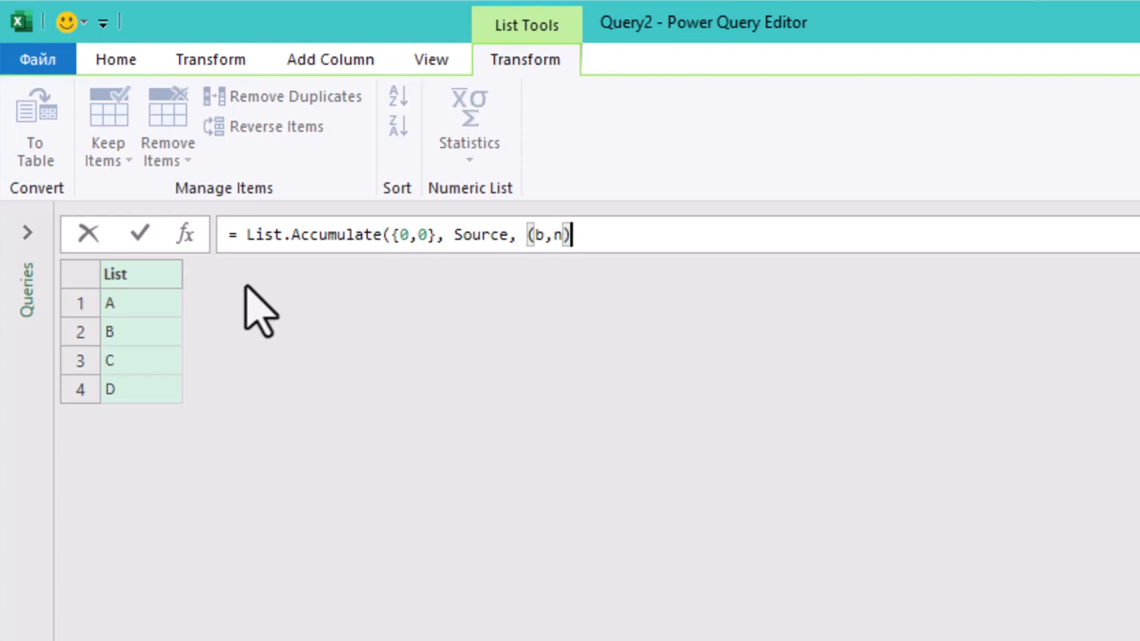
pyautogui.write('=')
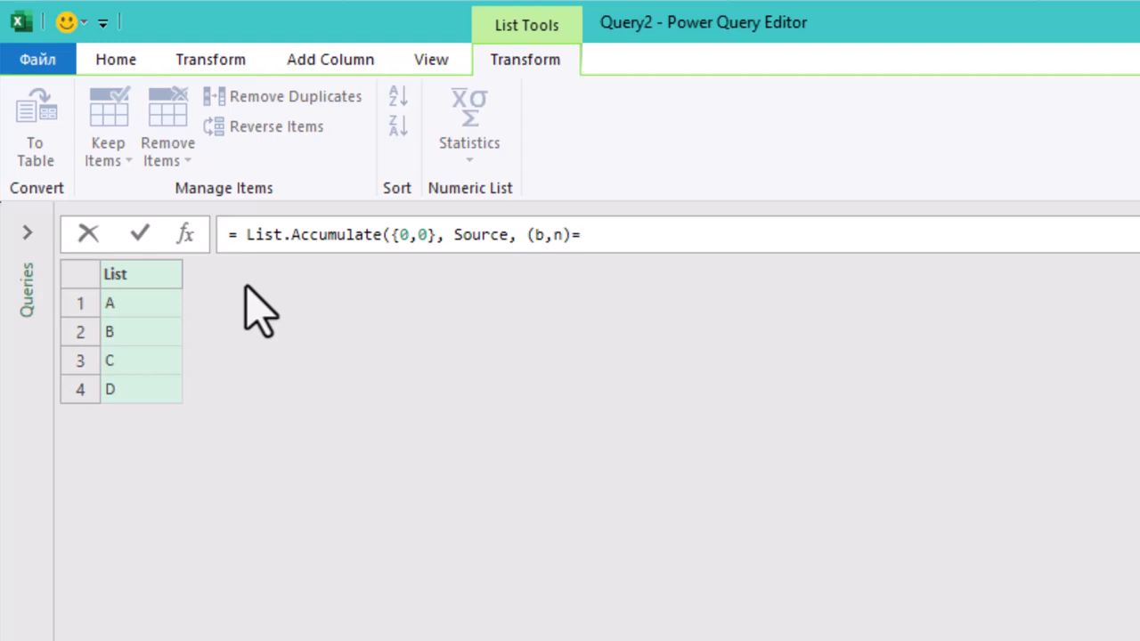
pyautogui.write('>')
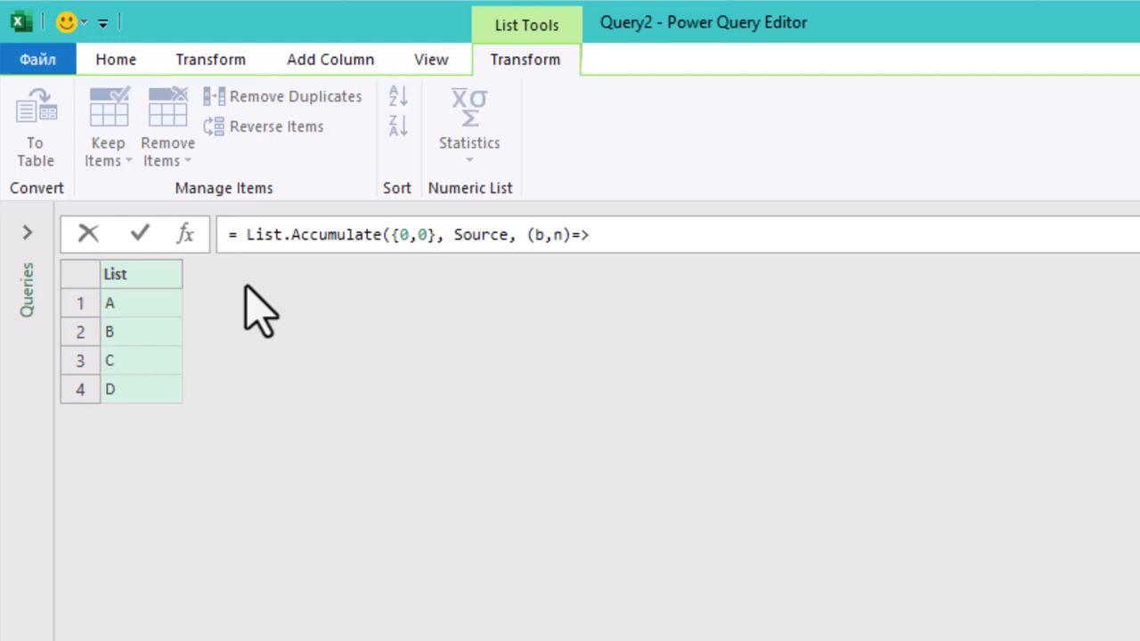
# Step: Begin the accumulator body with List.TransformMany(b, applied to the accumulated list
pyautogui.write('Lis')
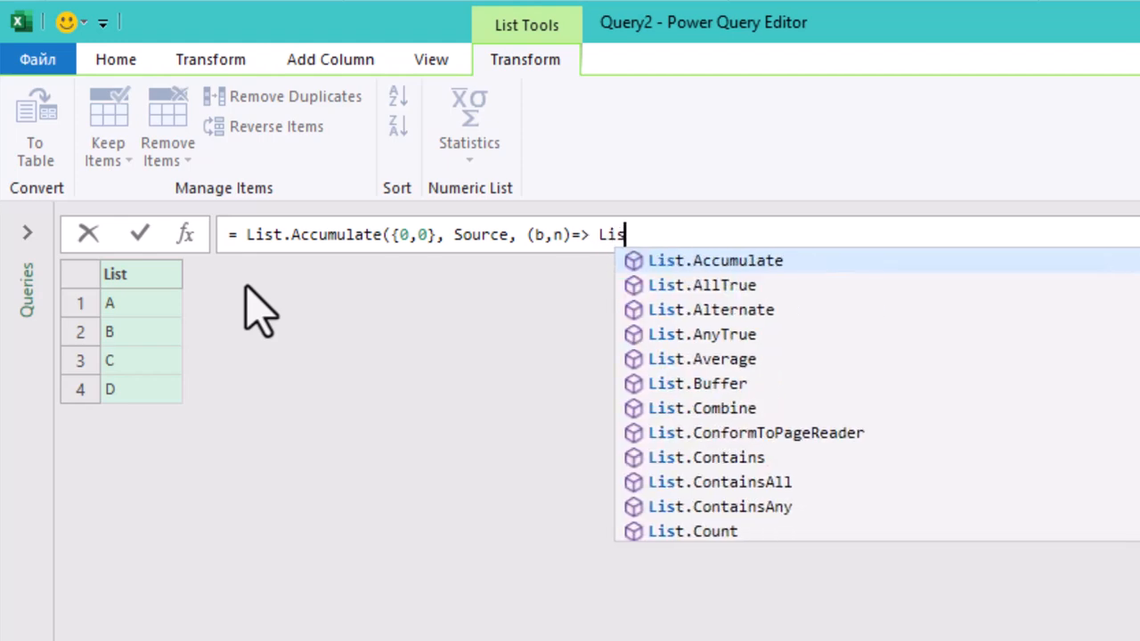
pyautogui.write('t.')
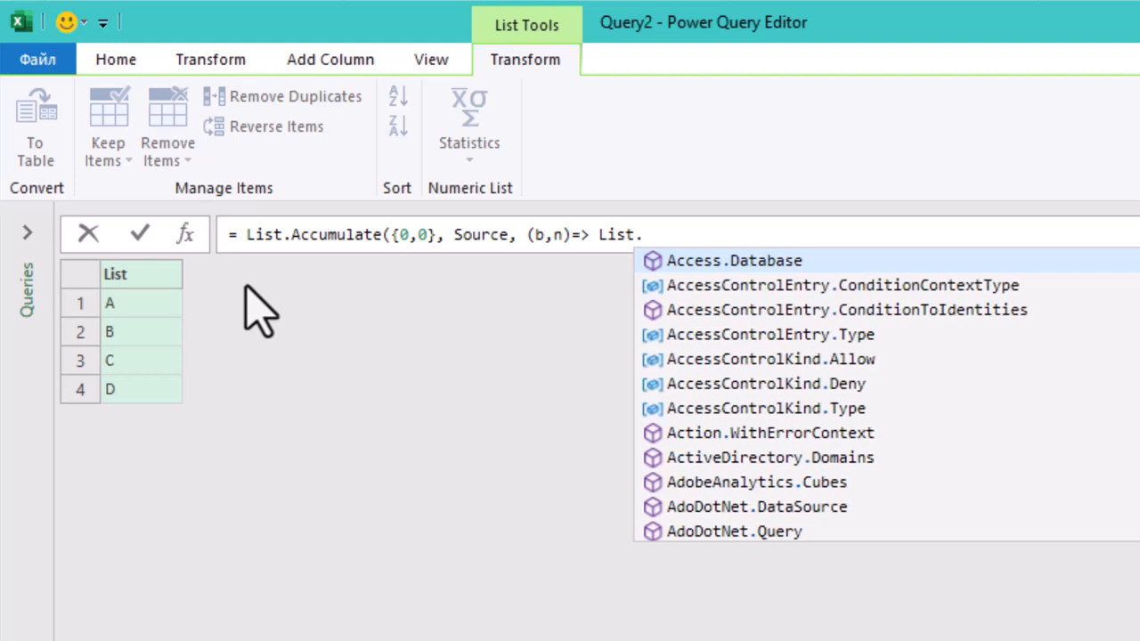
pyautogui.write('Tr')
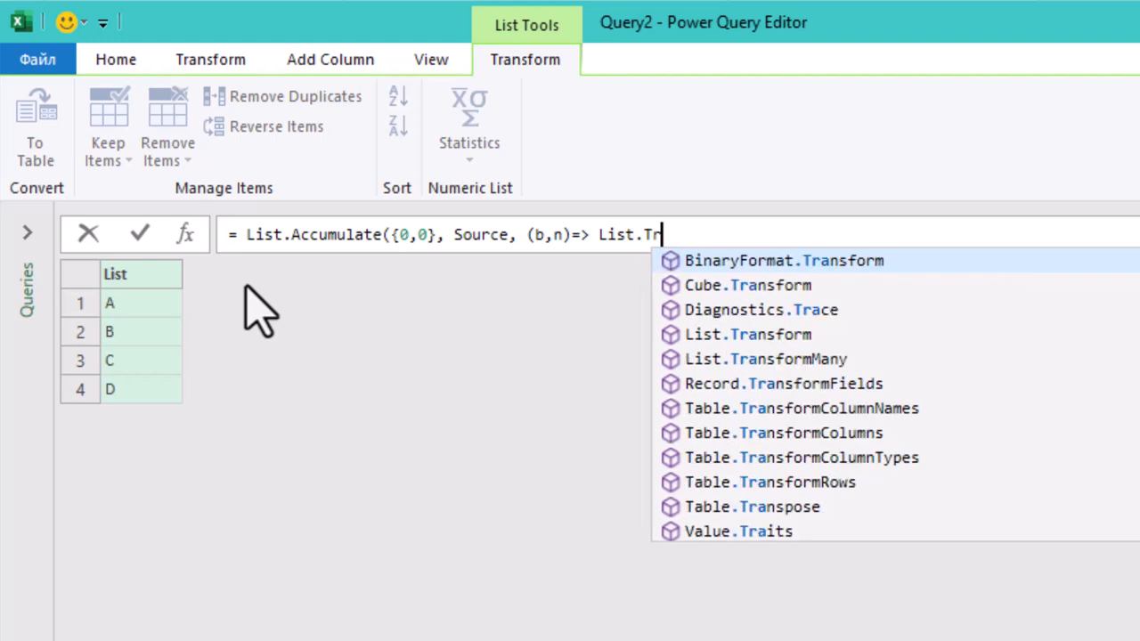
pyautogui.write('ans')
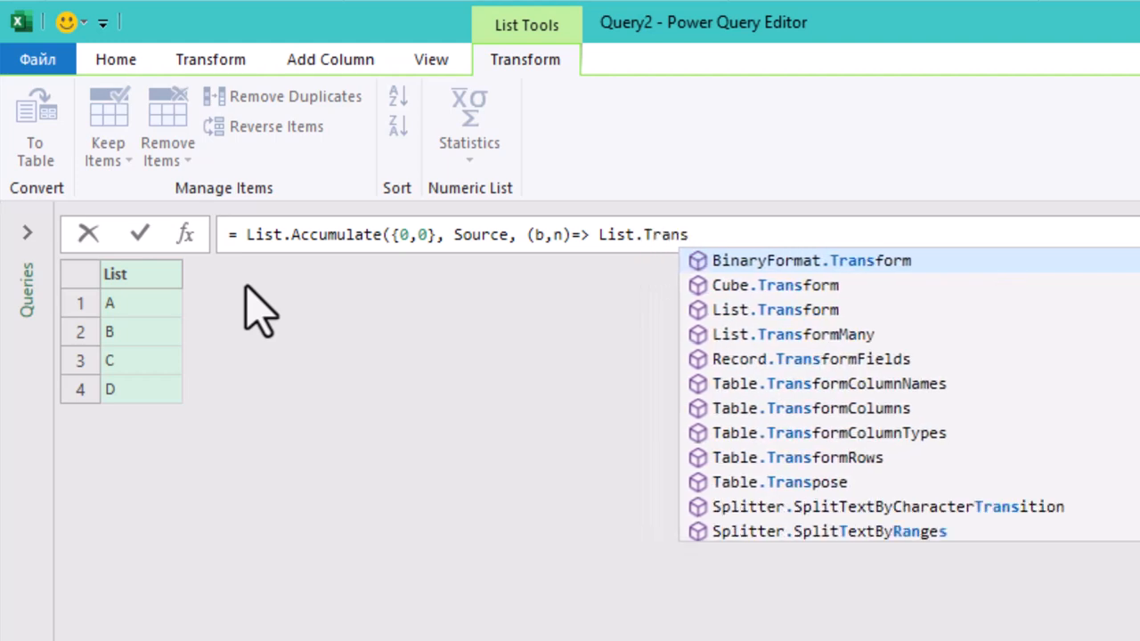
pyautogui.write('for')
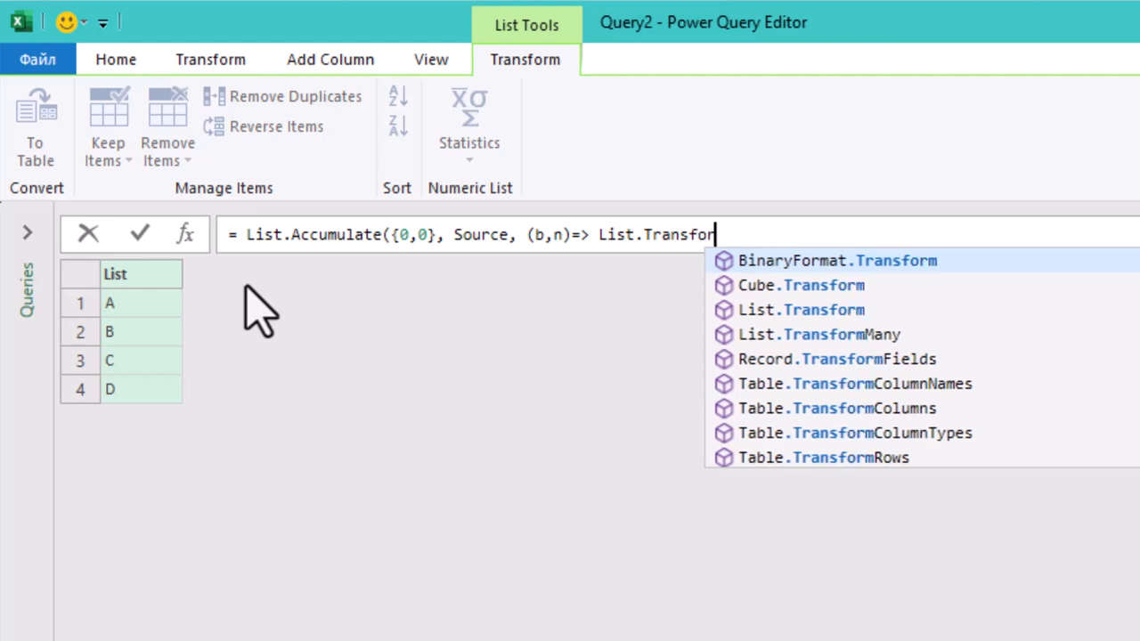
pyautogui.write('mMa')
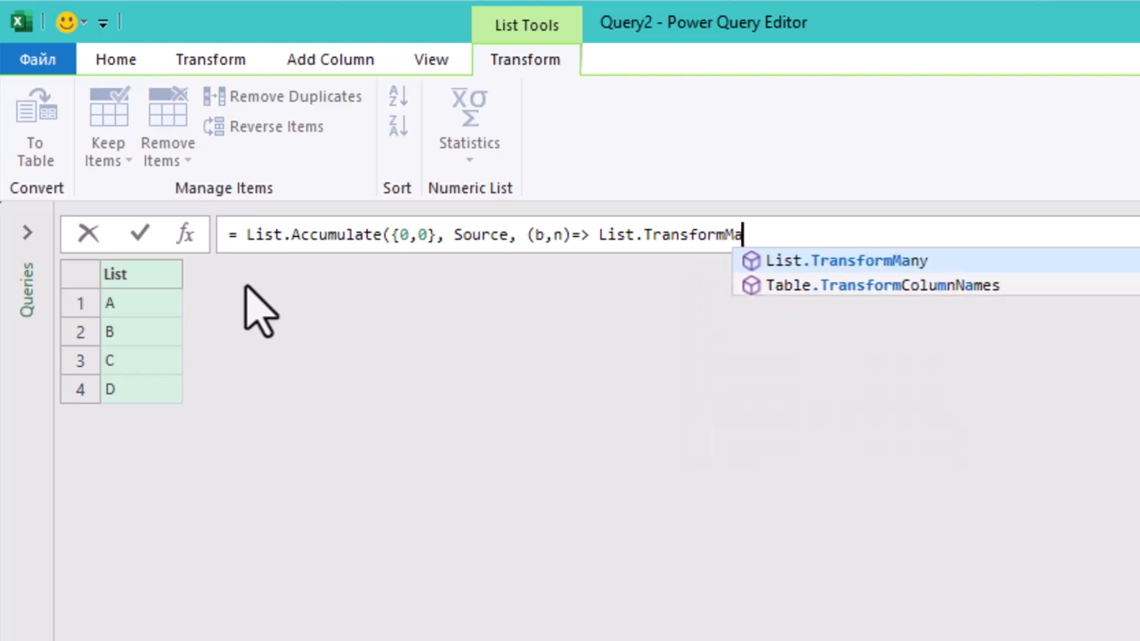
pyautogui.write('ny')
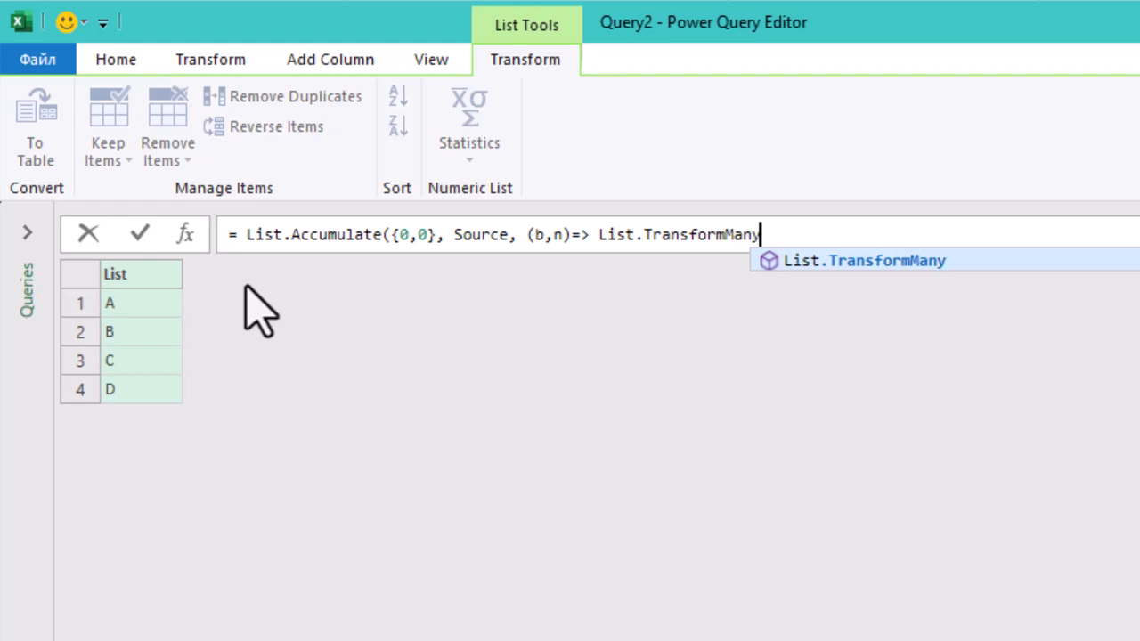
pyautogui.write('(')
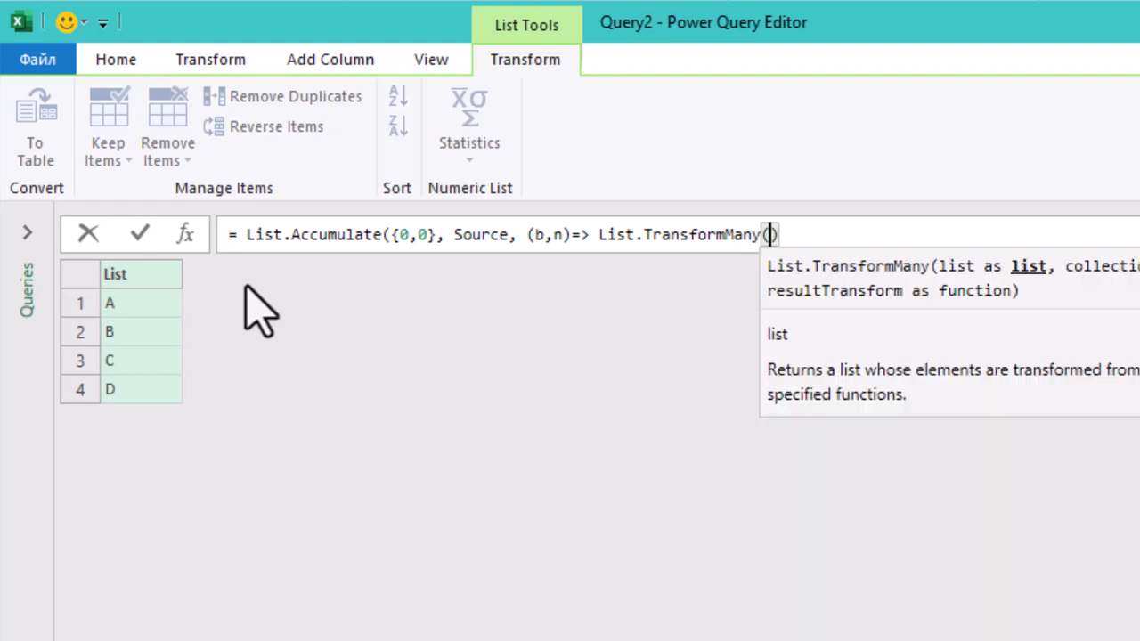
pyautogui.write('b,n)=> List.TransformMany(b')
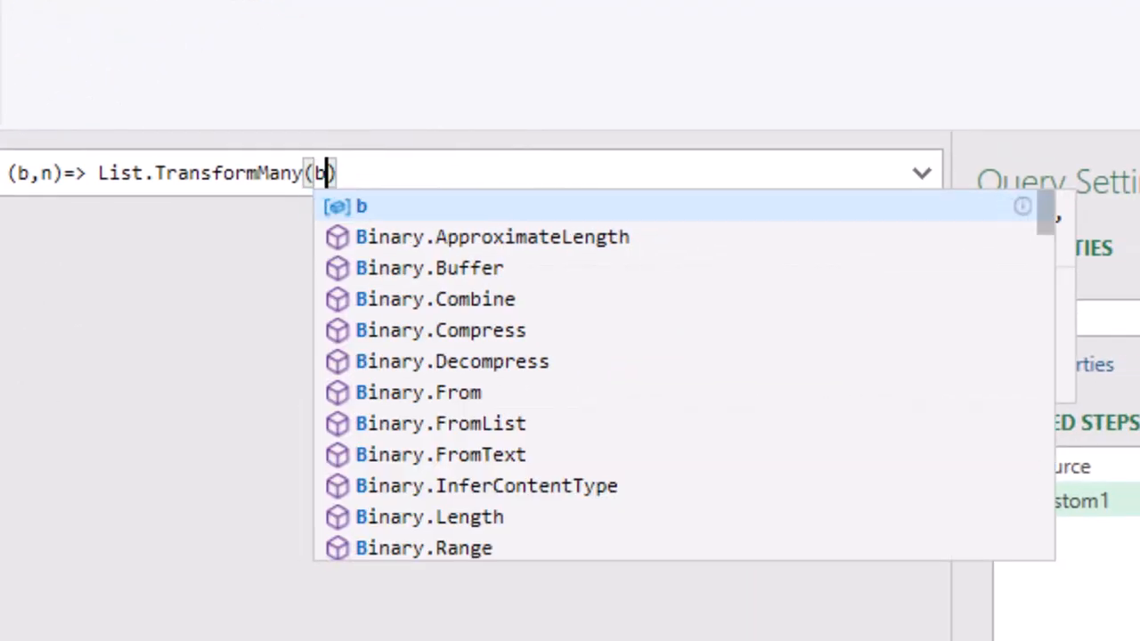
pyautogui.write(',')
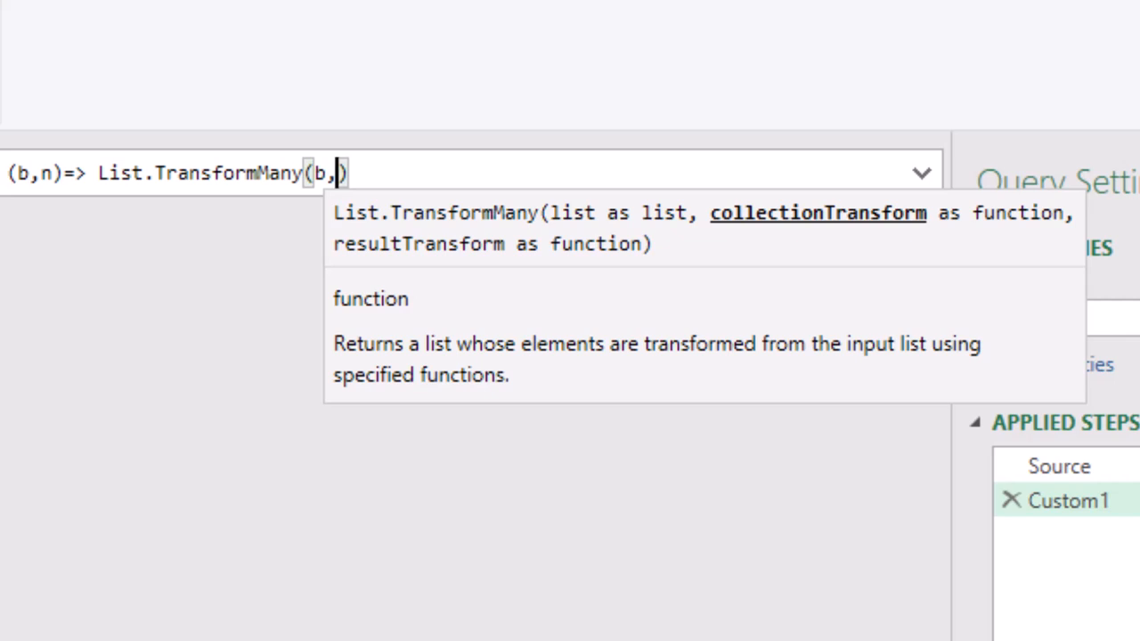
# Step: Finish the formula with each Source, (i,_)=>i&_) to concatenate letters
pyautogui.write('e')
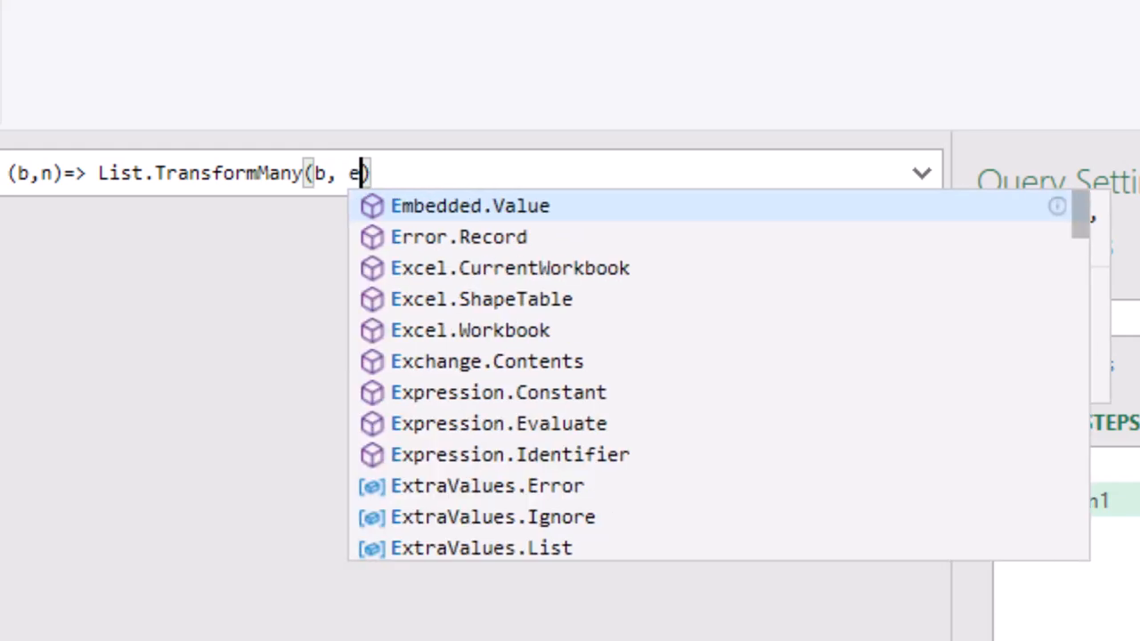
pyautogui.write('ach')
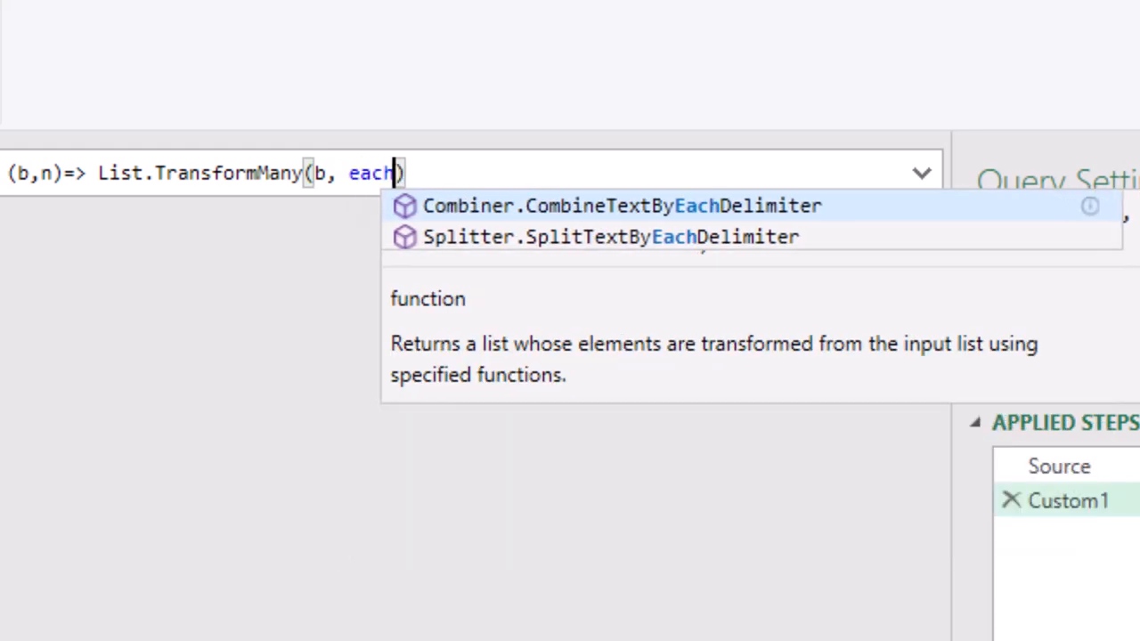
pyautogui.write('S')
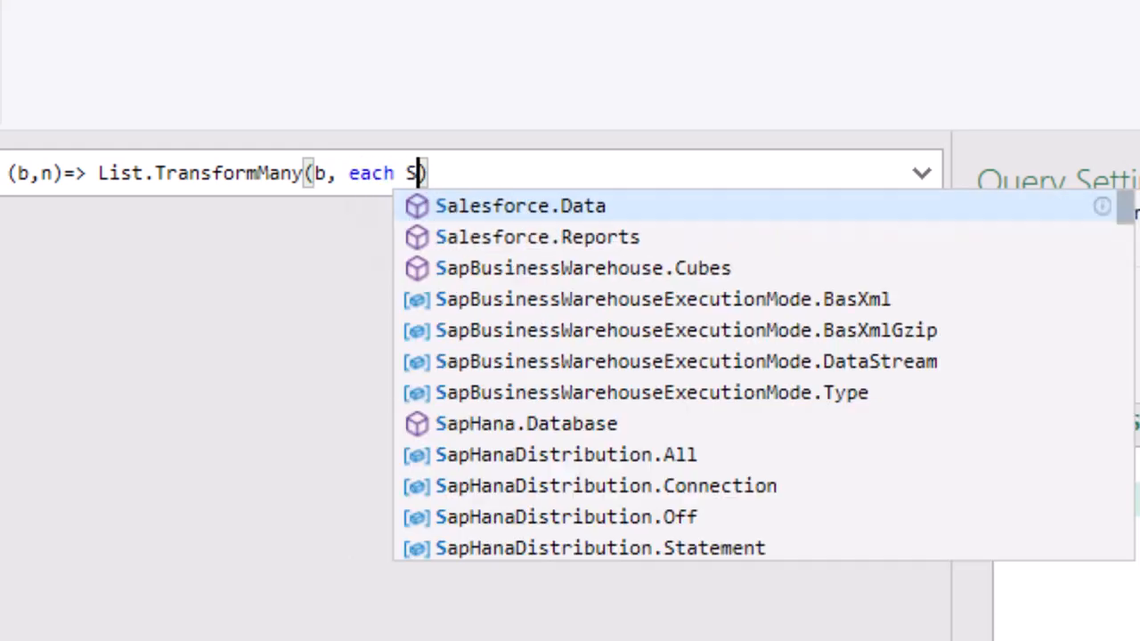
pyautogui.write('ourc')
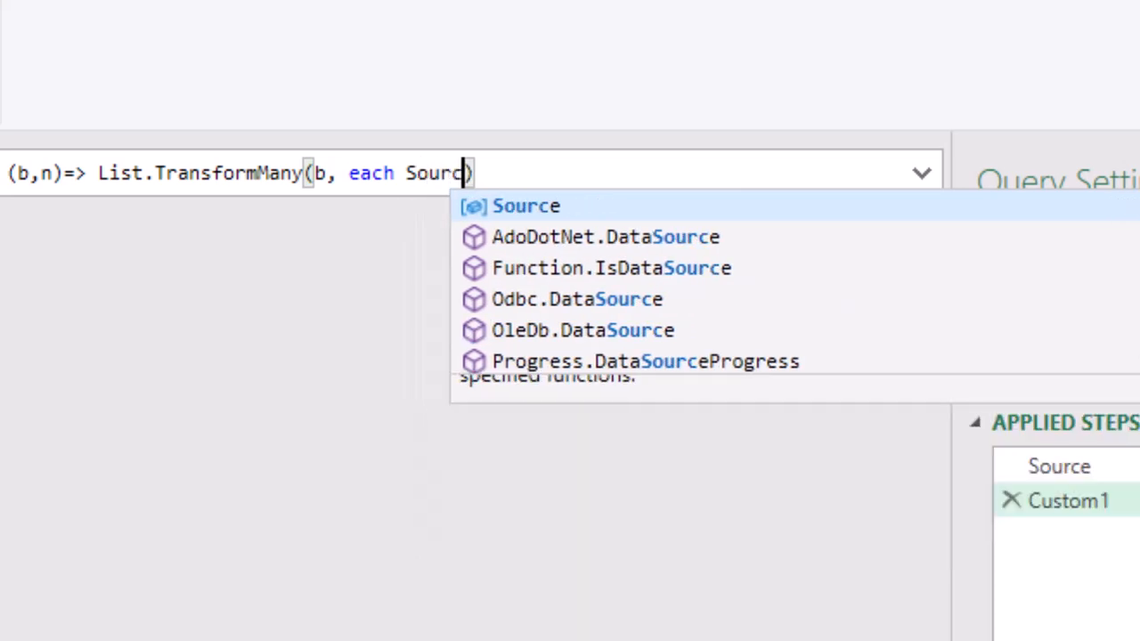
pyautogui.write('e')
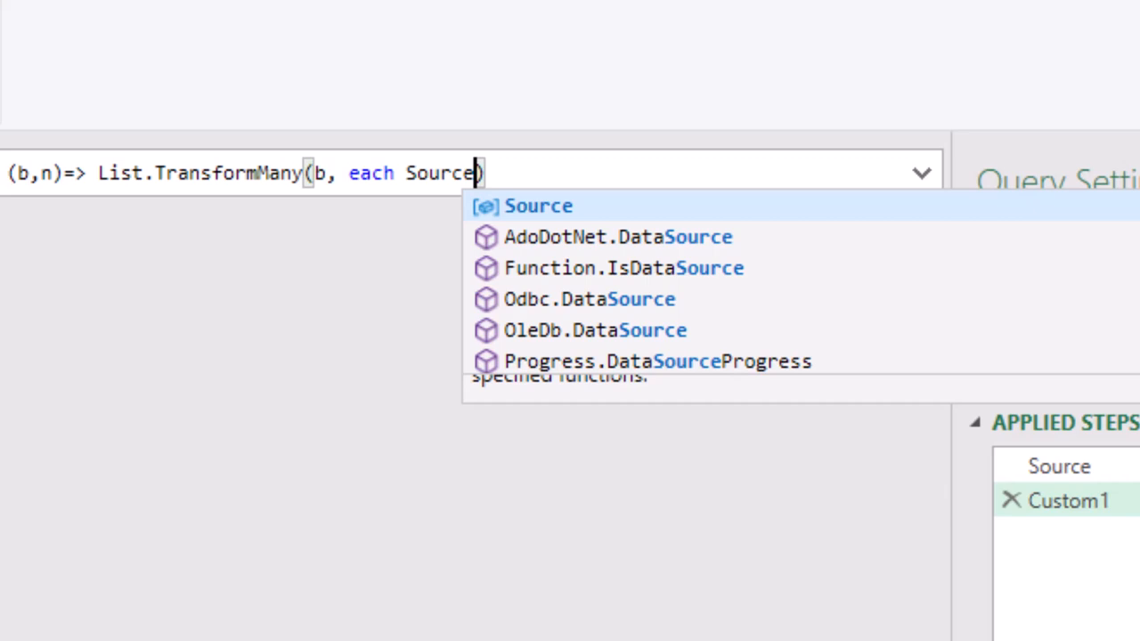
pyautogui.write(',')
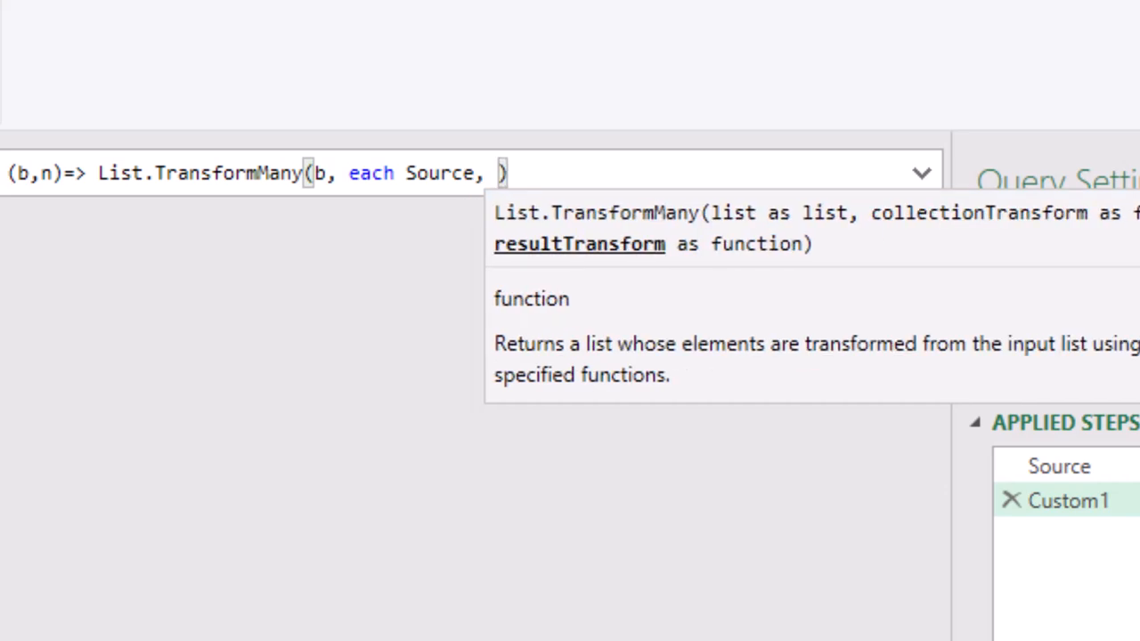
pyautogui.write('(i')
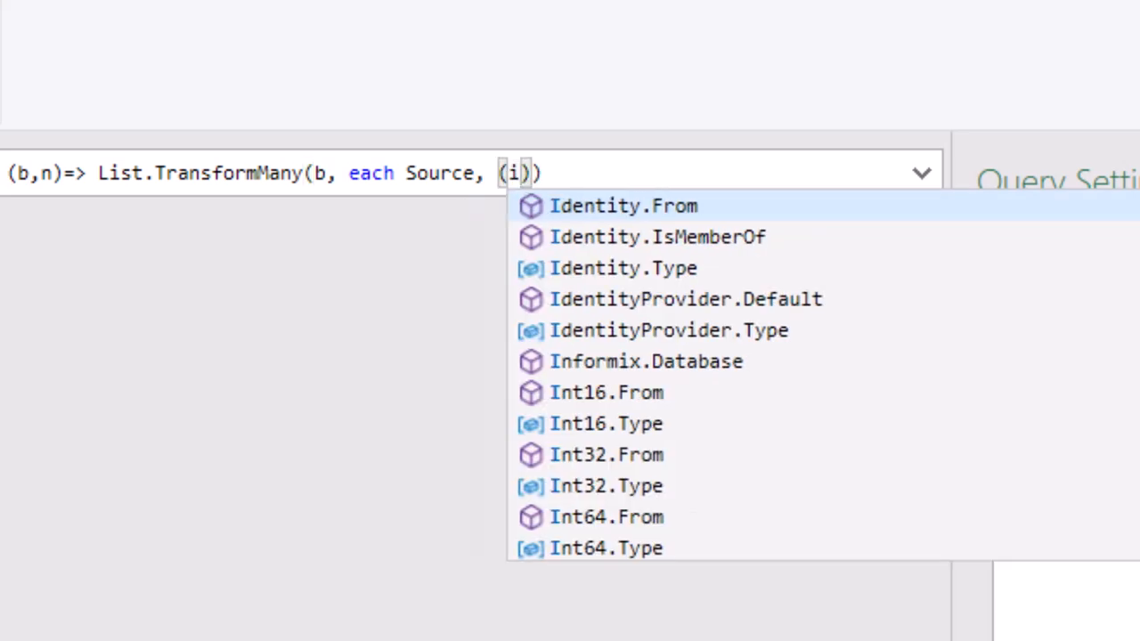
pyautogui.write(',_')
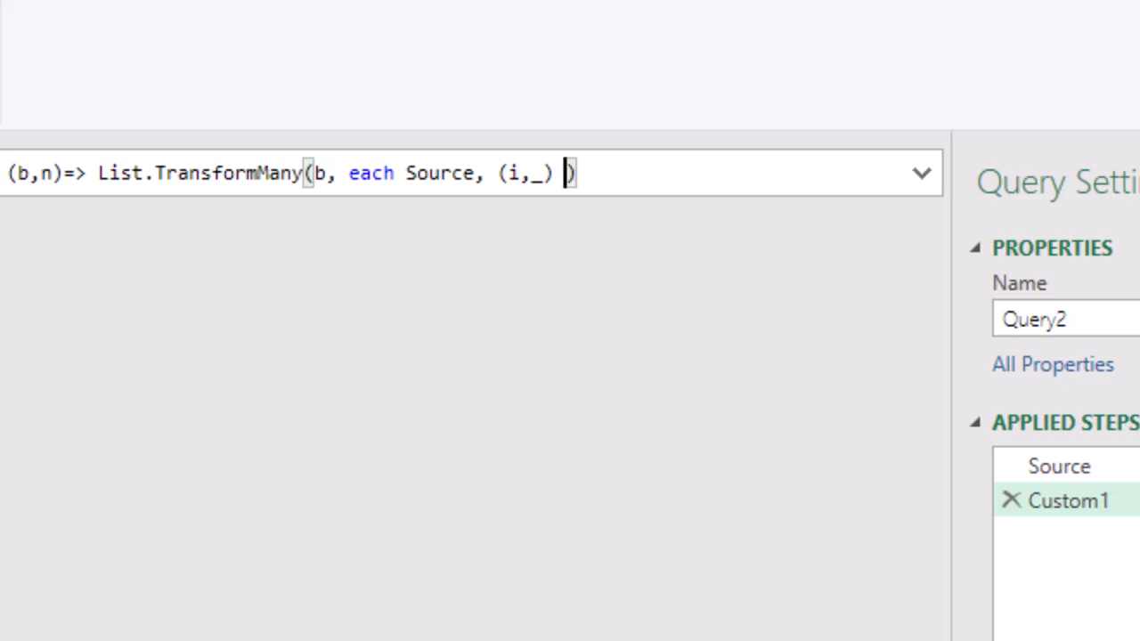
pyautogui.write('=>')
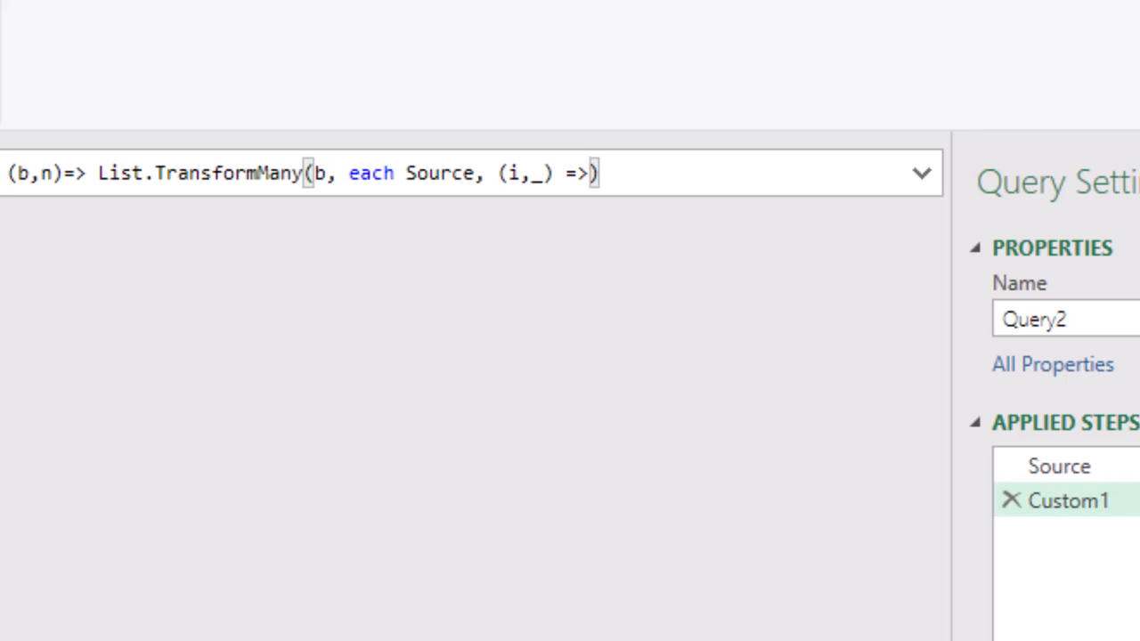
pyautogui.write('i')
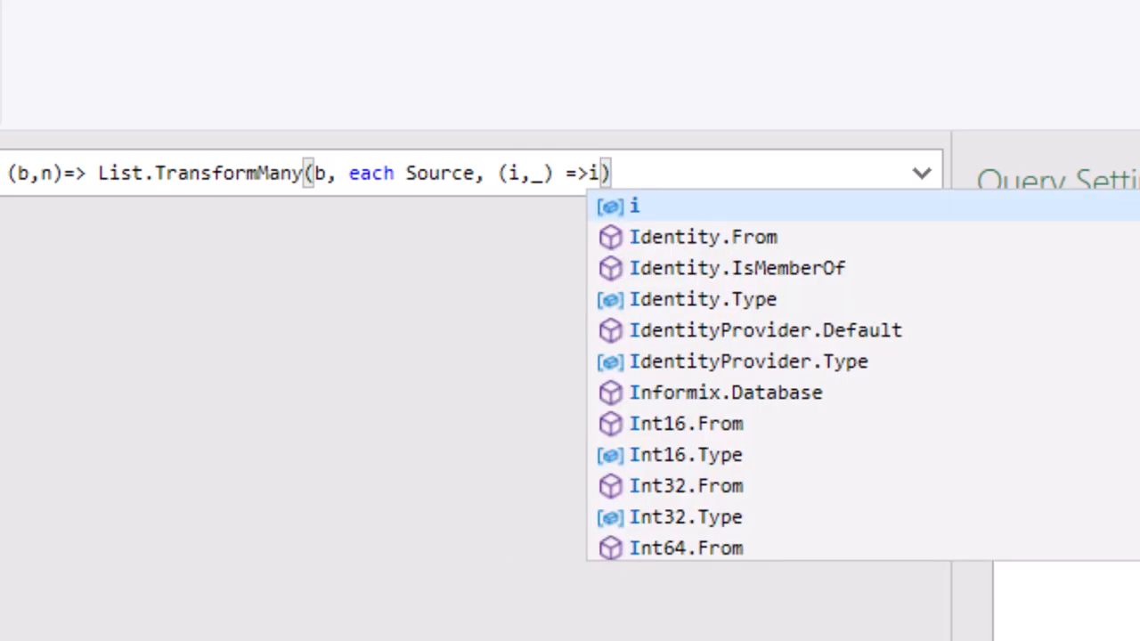
pyautogui.write('&_')
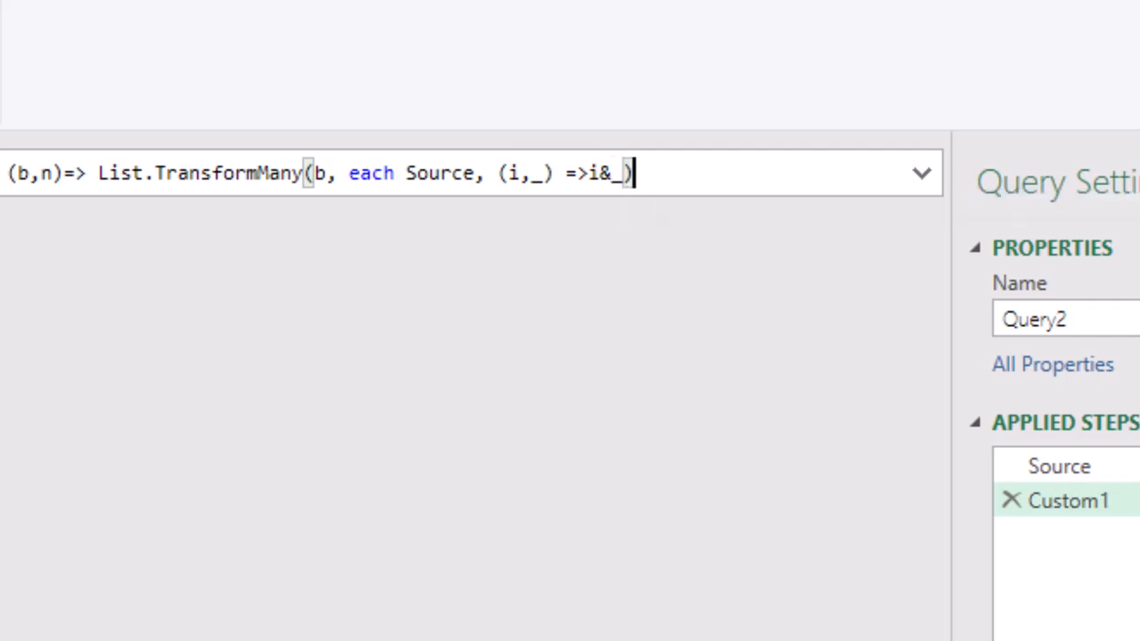
pyautogui.write(')')
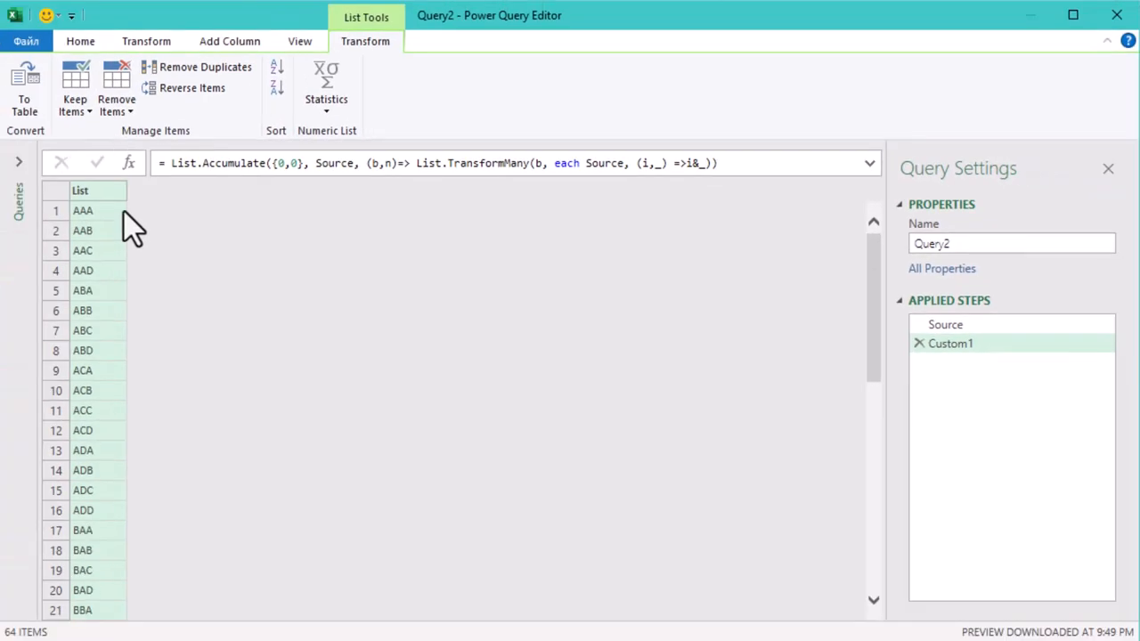
# Step: Edit the combination step's formula to seed List.Accumulate with {0,0,0}
pyautogui.scroll(-3)
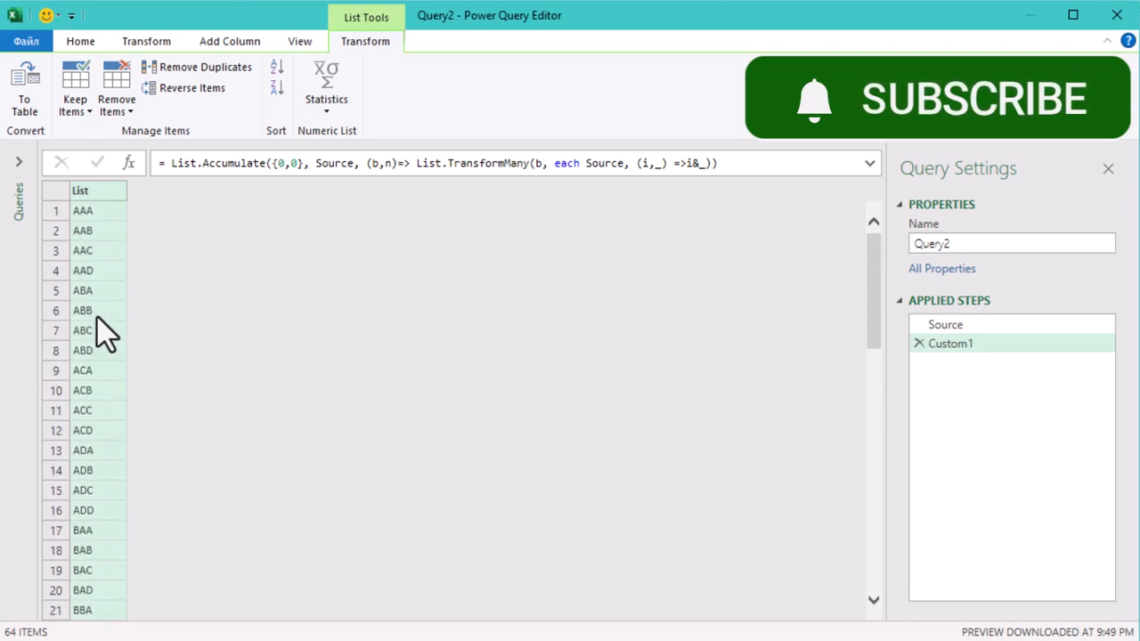
pyautogui.moveTo(256, 218)
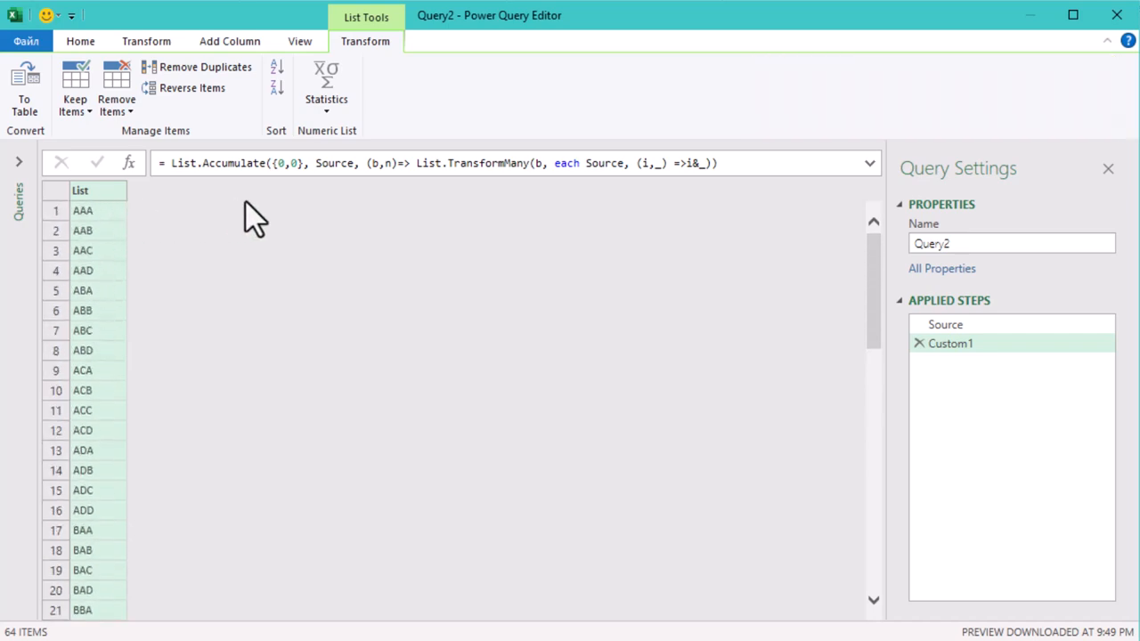
pyautogui.moveTo(759, 194)
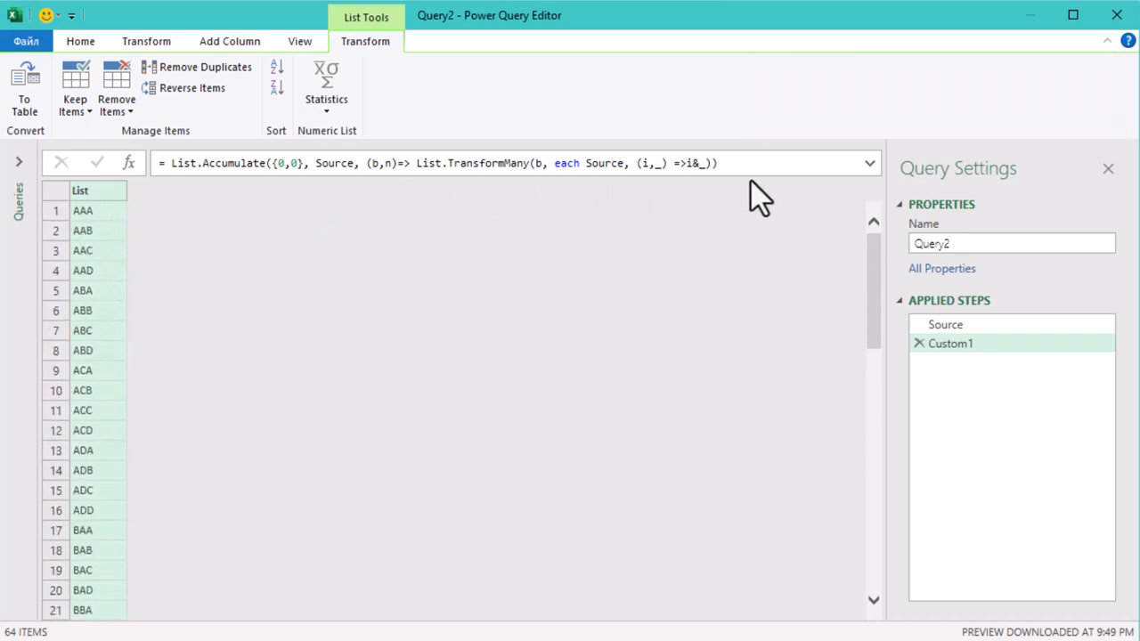
pyautogui.click(302, 163)
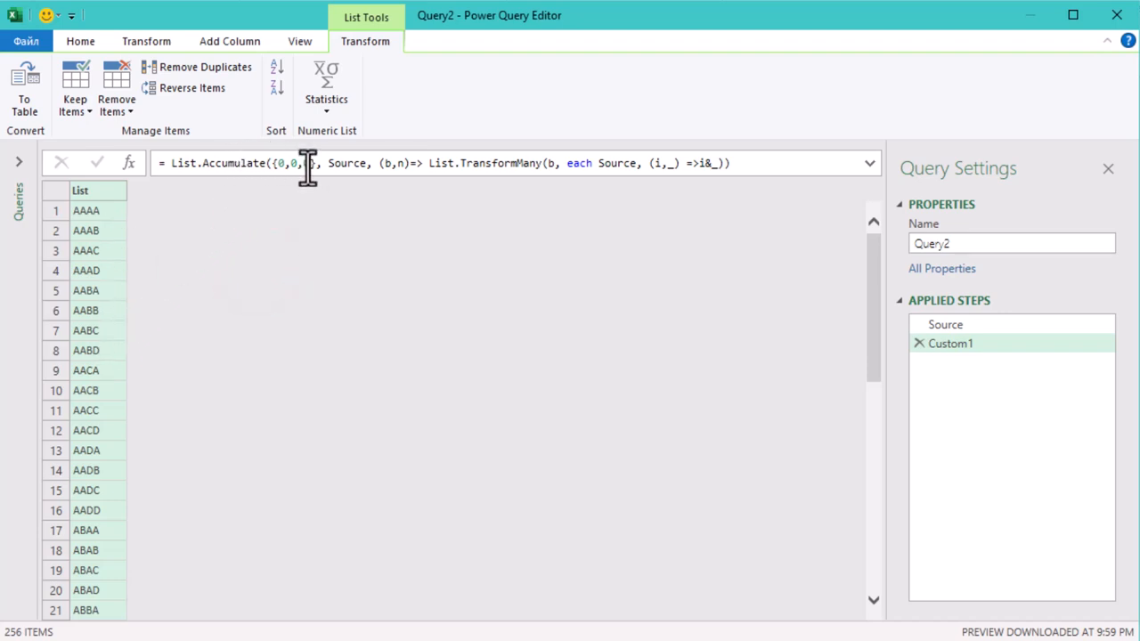
# Step: Add a fifth seed 0, review the Source letter step, then view Custom1's five-letter results
pyautogui.write('0,')
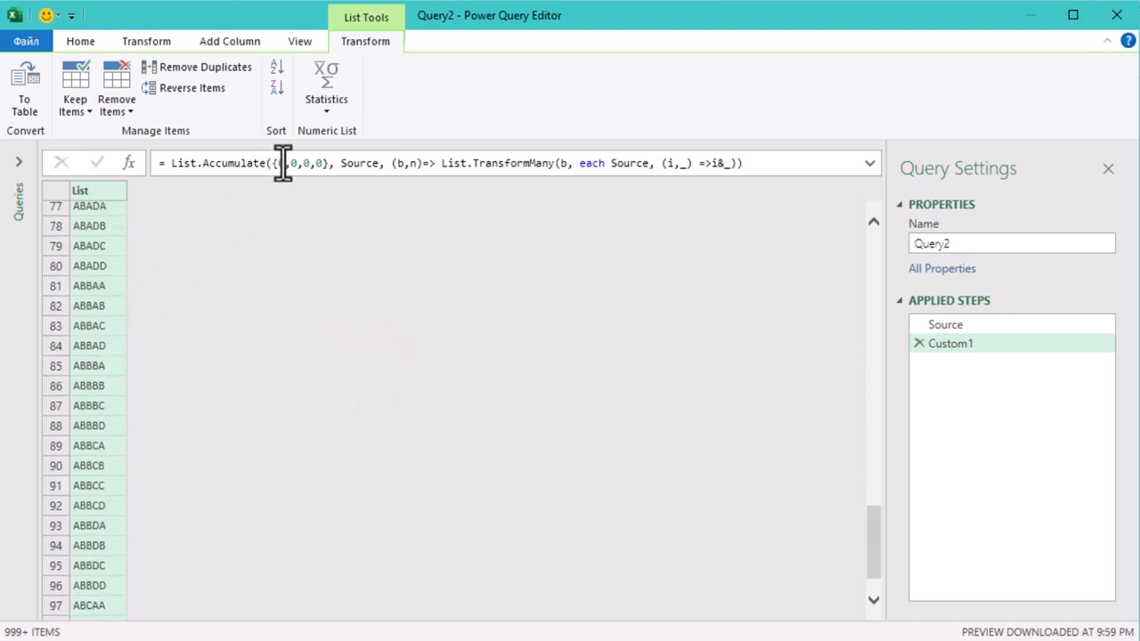
pyautogui.click(945, 324)
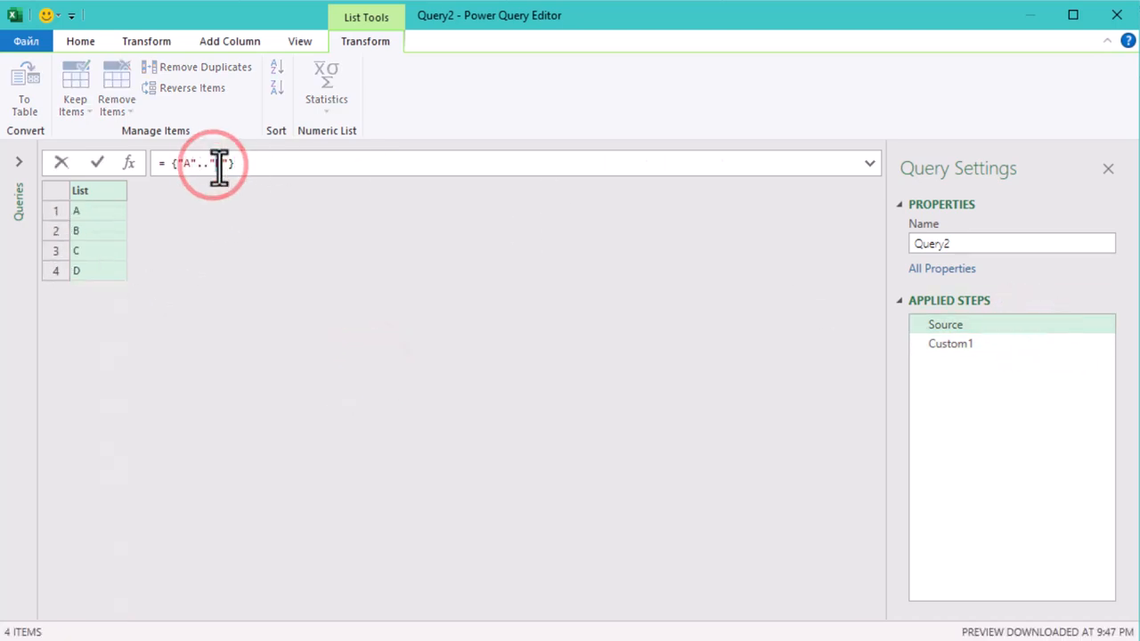
pyautogui.click(950, 343)
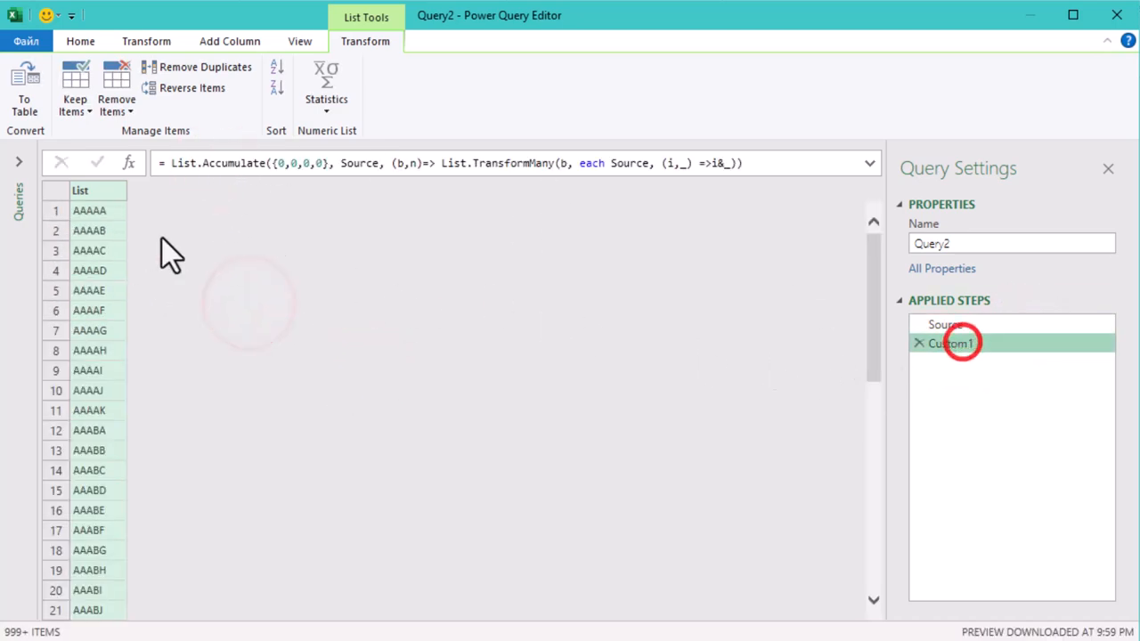